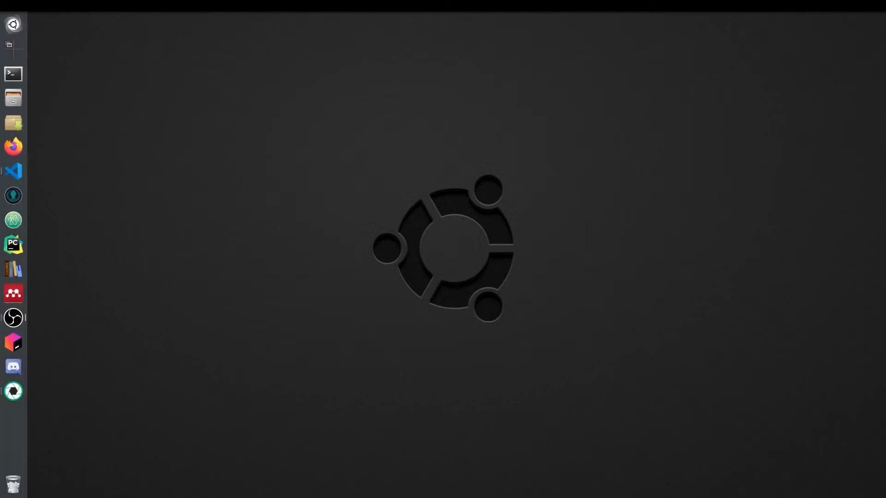
Step: Open julialang.org in Firefox
left_click(13, 146)
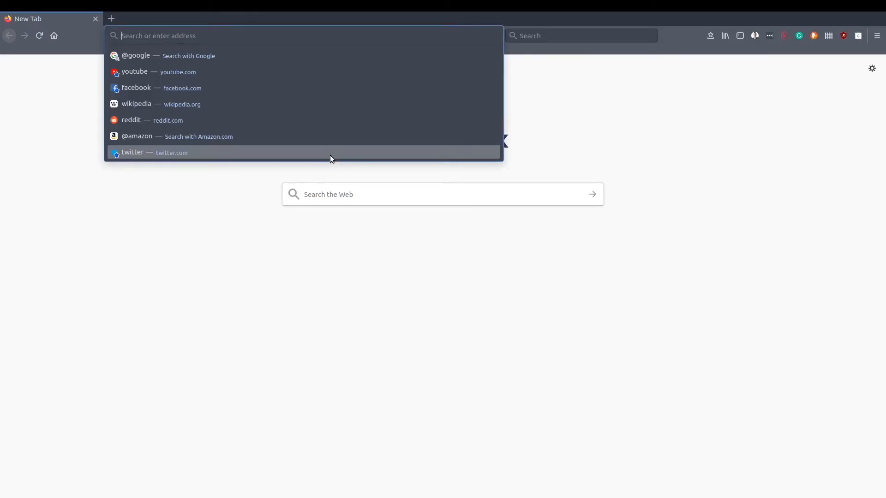
type("julialang.org/")
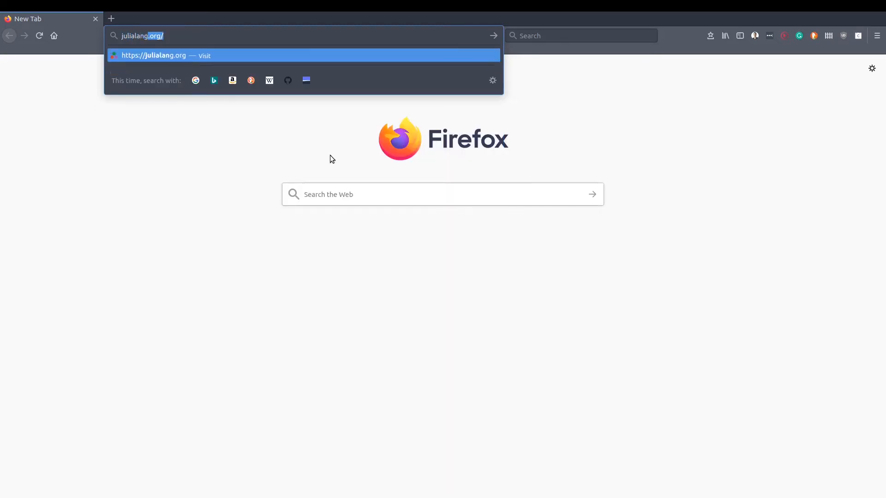
left_click(303, 56)
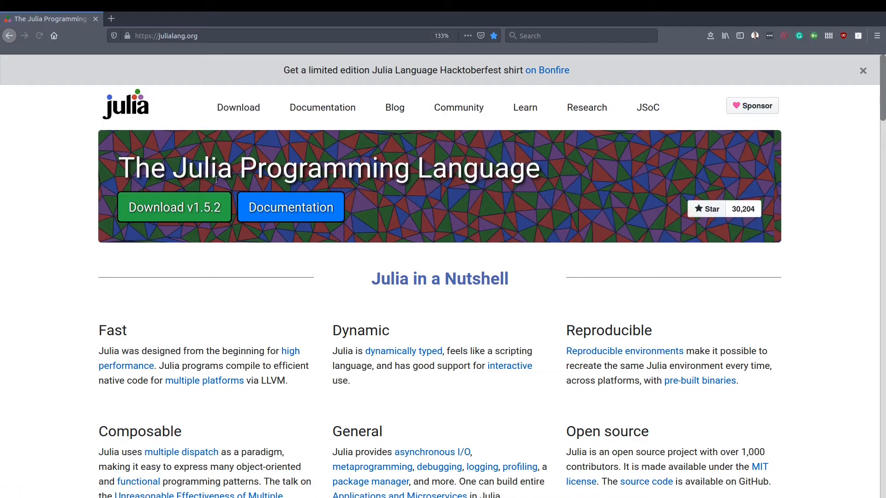
Step: Save the Julia 1.5.2 Generic Linux x86 64-bit archive from the downloads page
left_click(173, 206)
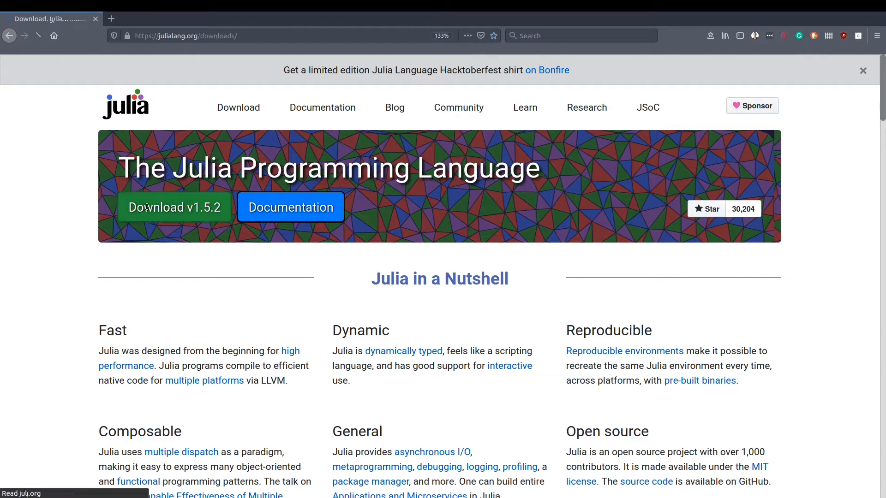
scroll("down", 3)
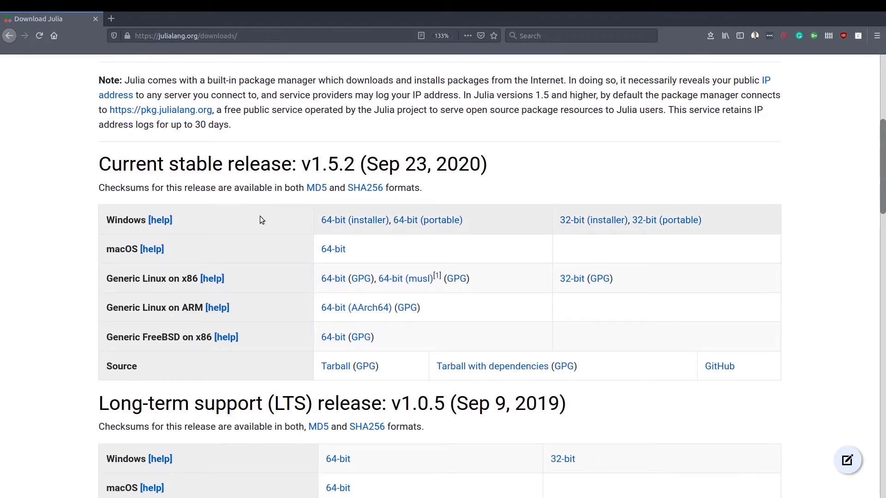
mouse_move(171, 280)
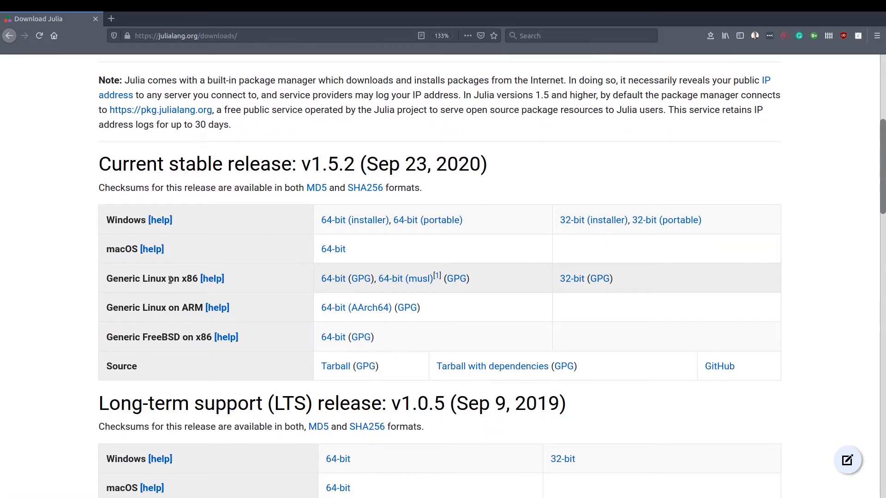
mouse_move(318, 284)
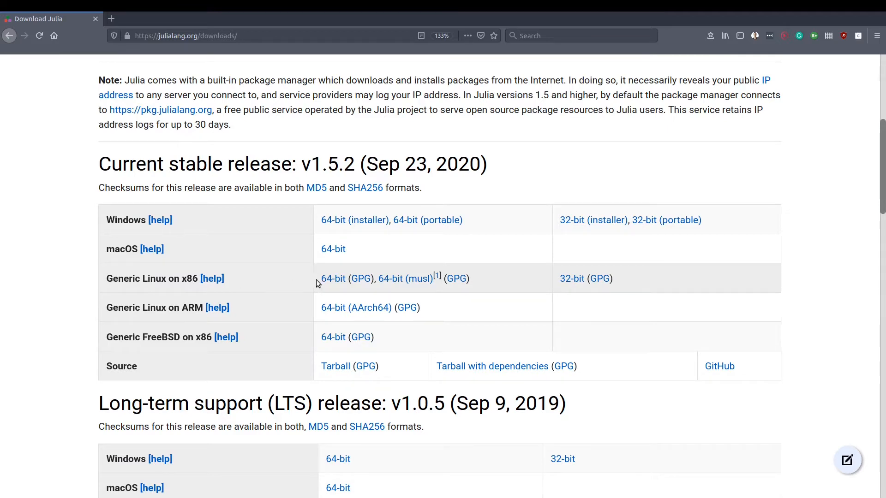
left_click(332, 279)
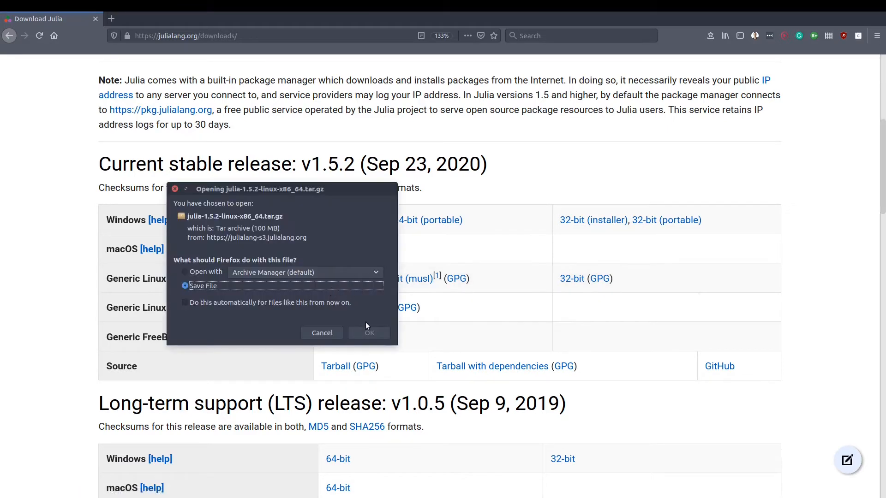
left_click(368, 333)
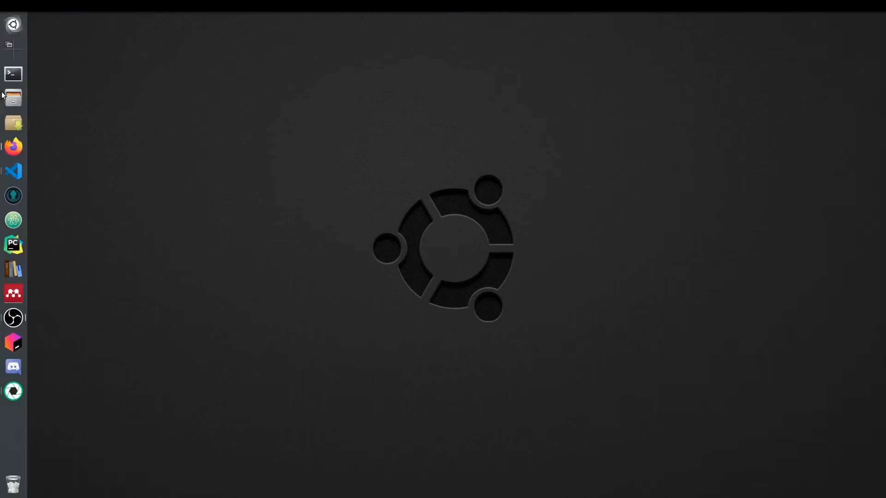
Step: Extract julia-1.5.2-linux-x86_64.tar.gz into the Home folder with Extract Here
left_click(13, 99)
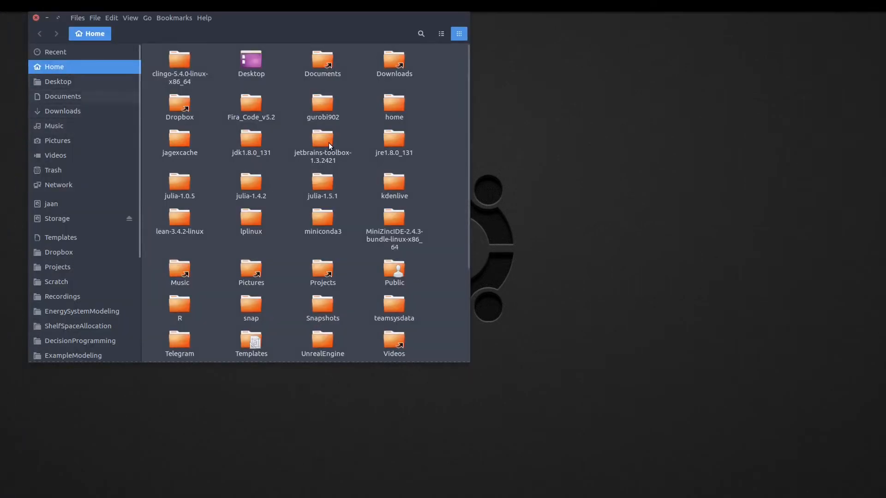
right_click(250, 291)
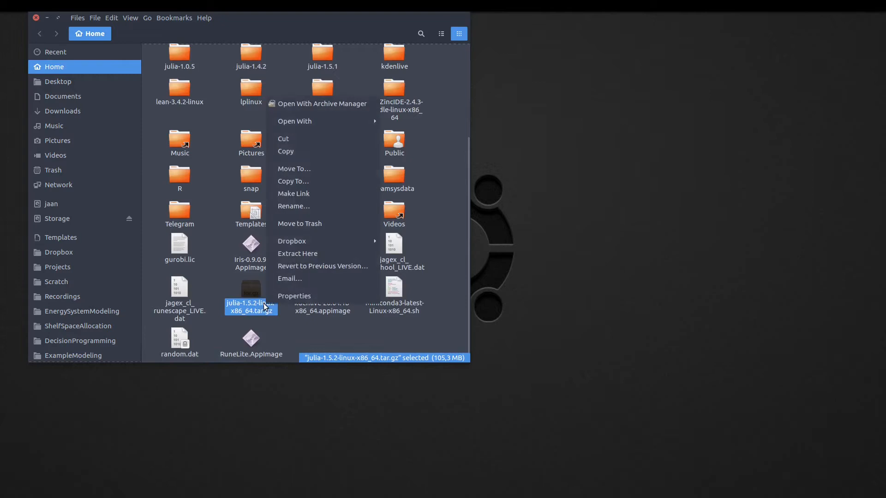
mouse_move(305, 254)
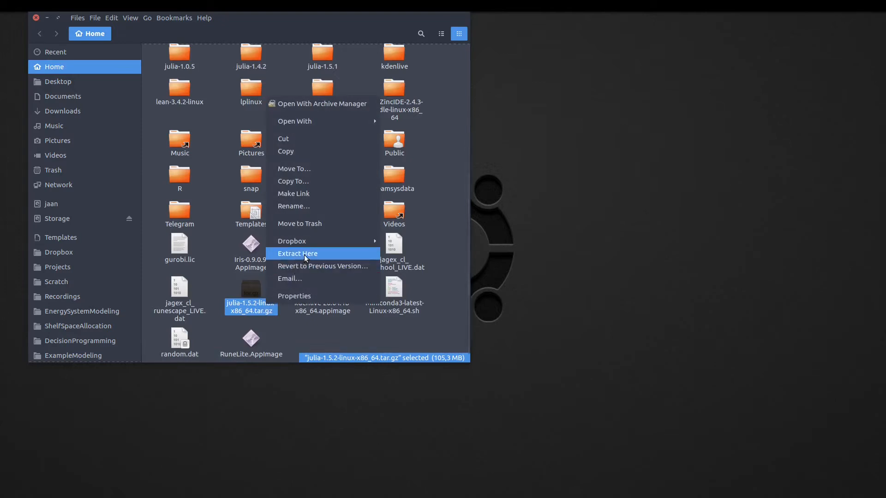
left_click(298, 254)
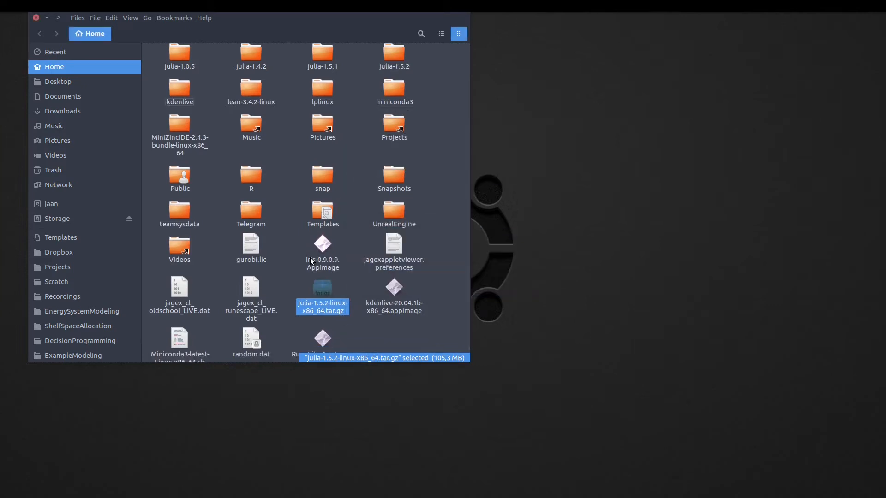
Step: Check that julia-1.5.2/bin holds julia, then return to Home
scroll("up", 3)
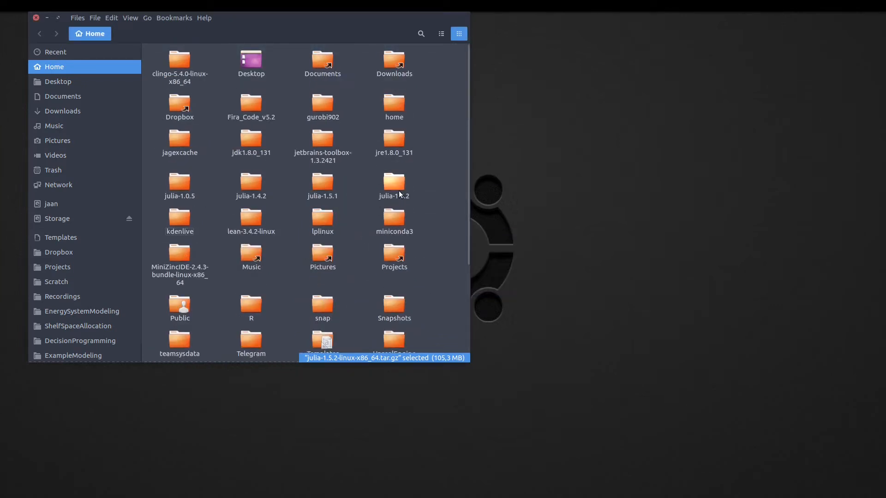
double_click(394, 182)
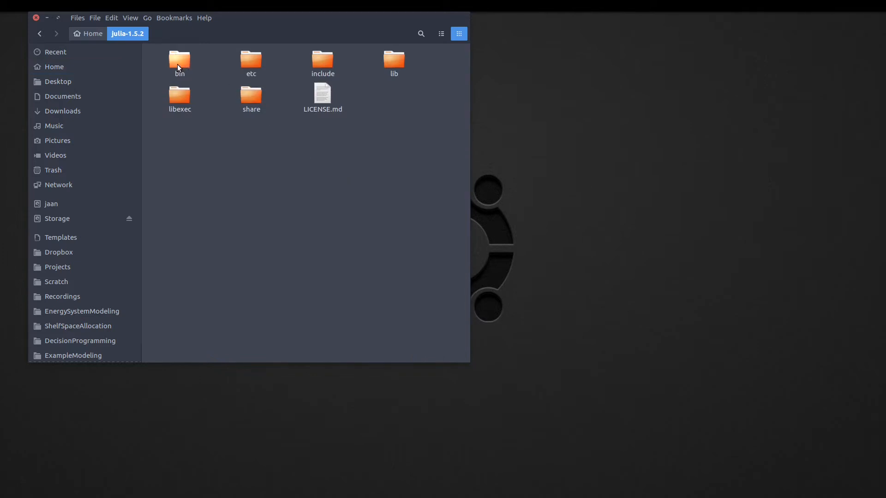
mouse_move(87, 33)
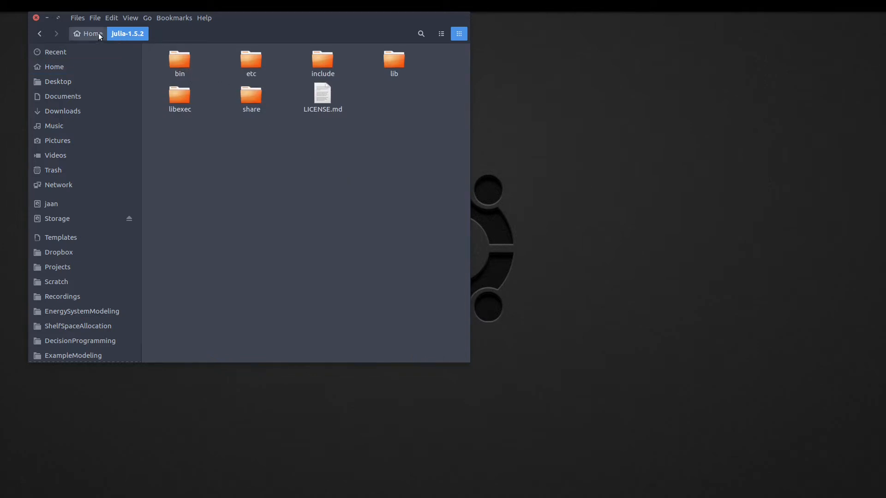
double_click(179, 61)
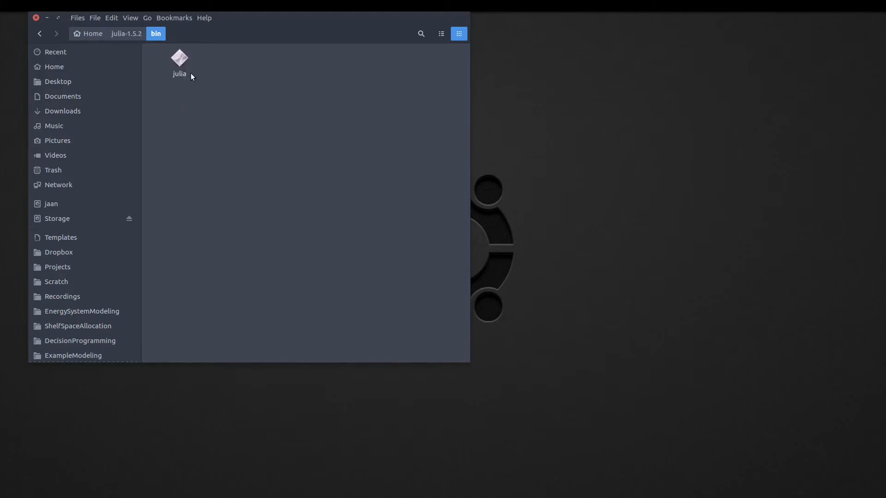
mouse_move(91, 33)
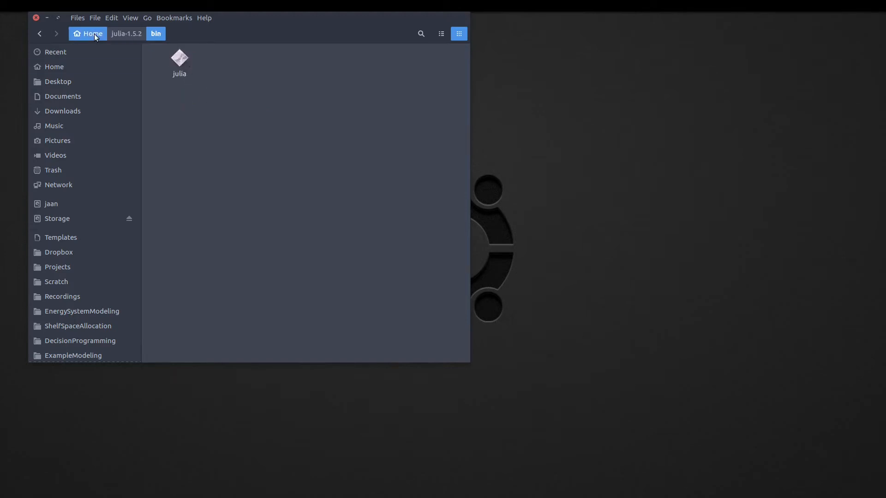
left_click(87, 33)
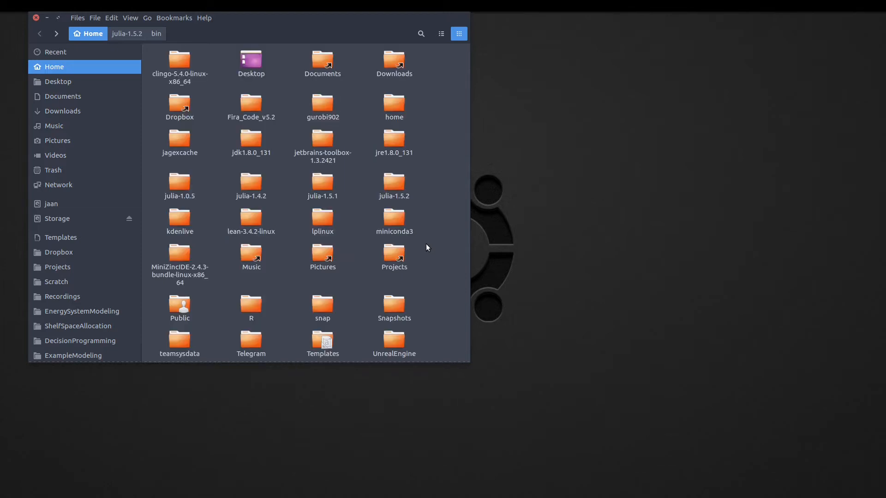
Step: Find .bashrc, point its export PATH line to $HOME/julia-1.5.2/bin, and close gedit
left_click(420, 33)
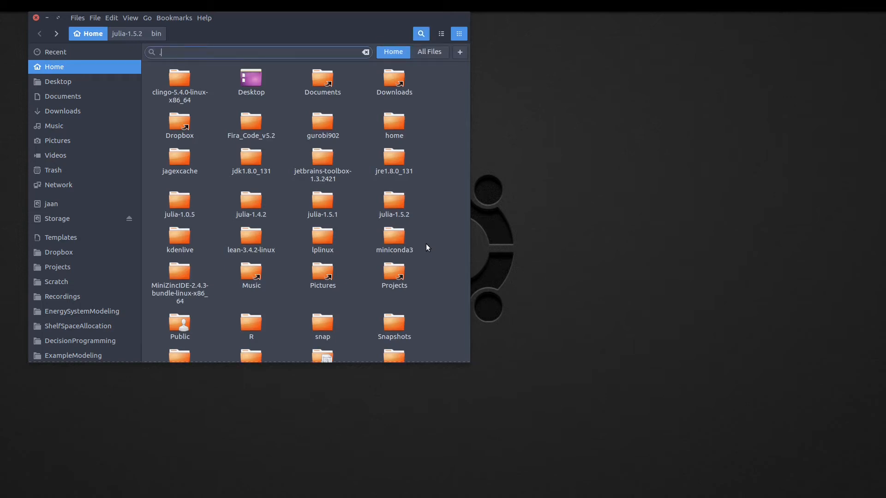
type("bash")
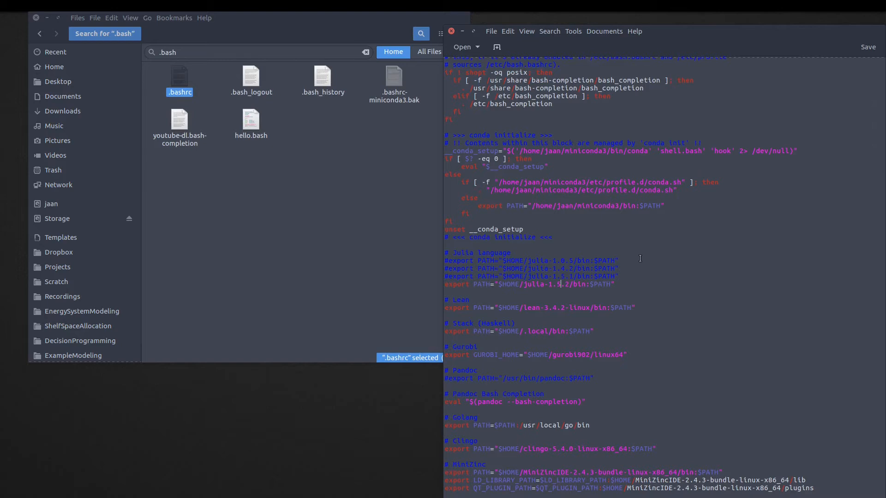
mouse_move(623, 285)
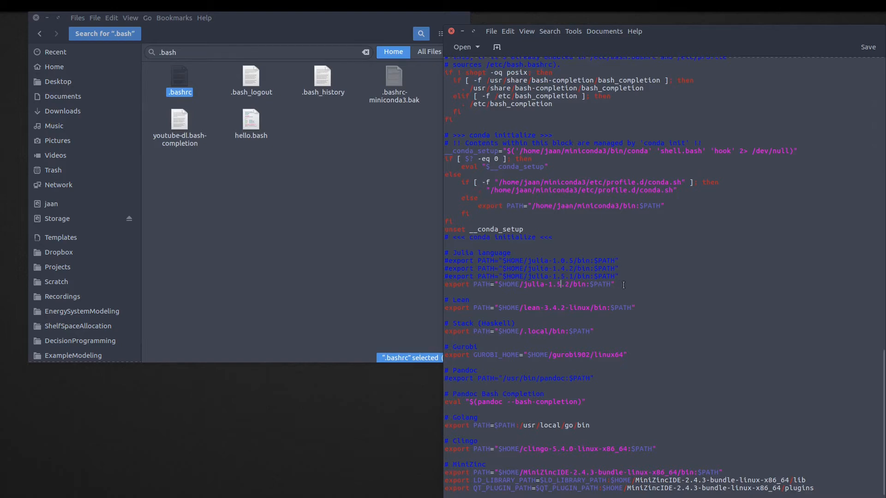
mouse_move(452, 34)
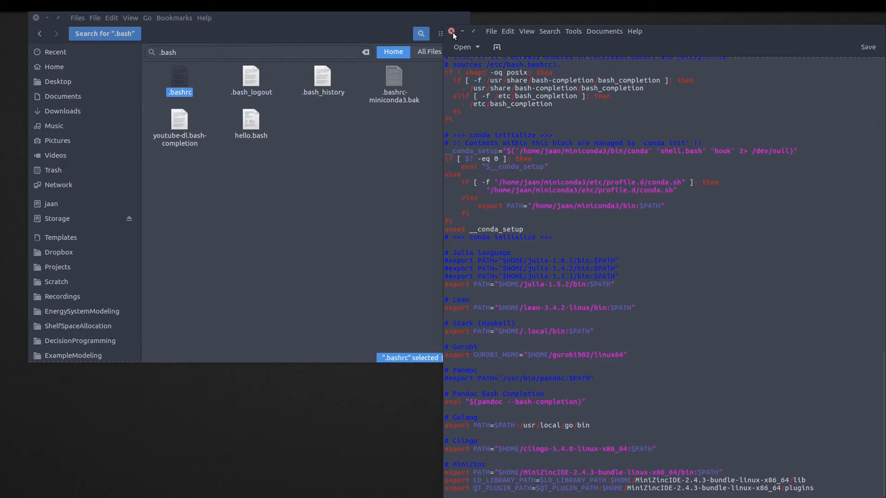
left_click(451, 31)
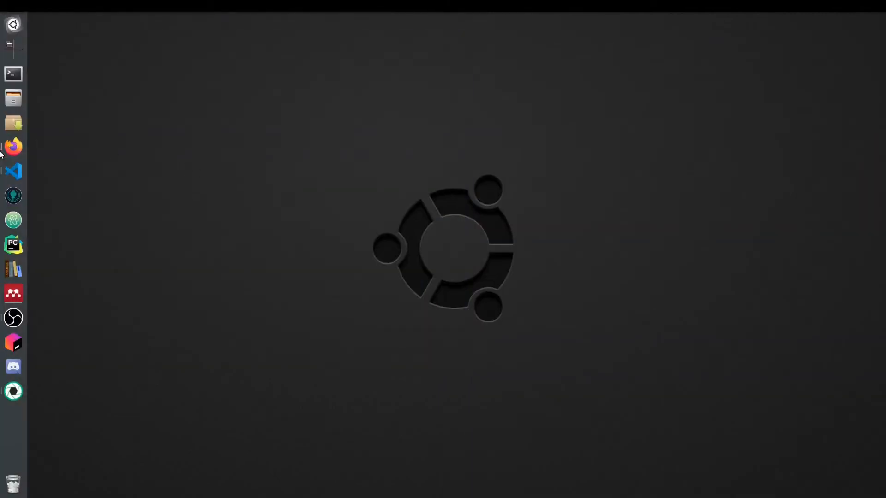
Step: Launch Visual Studio Code and close the Welcome page
right_click(13, 171)
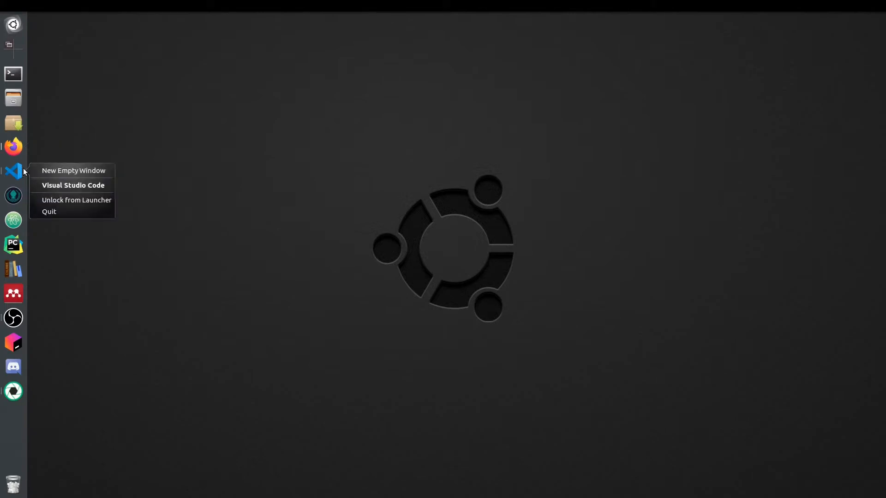
left_click(73, 184)
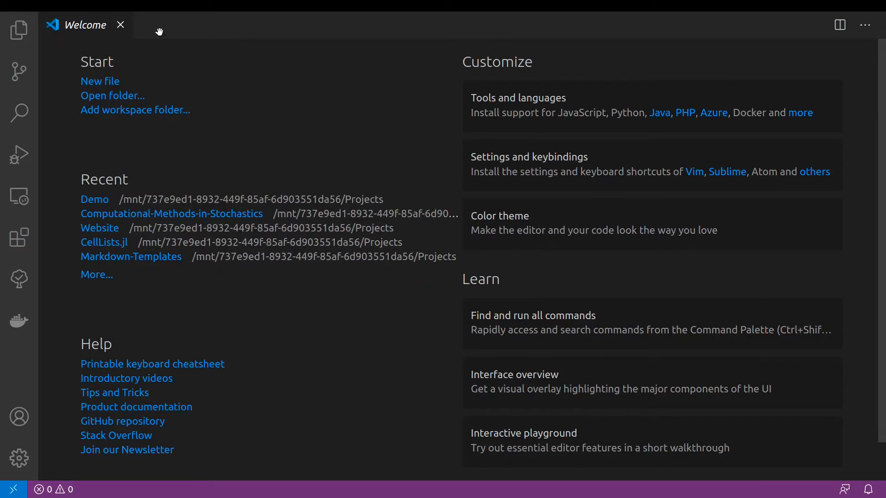
left_click(120, 25)
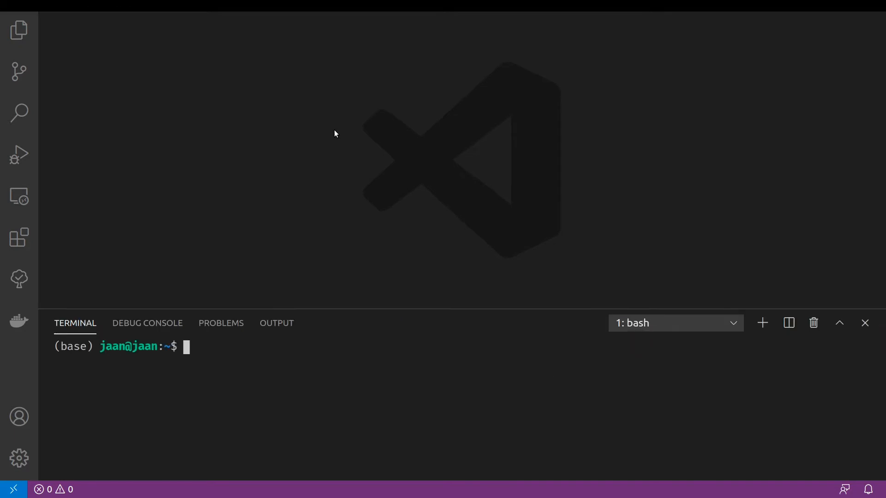
Step: Change the terminal directory to Projects with cd Projects
type("cd")
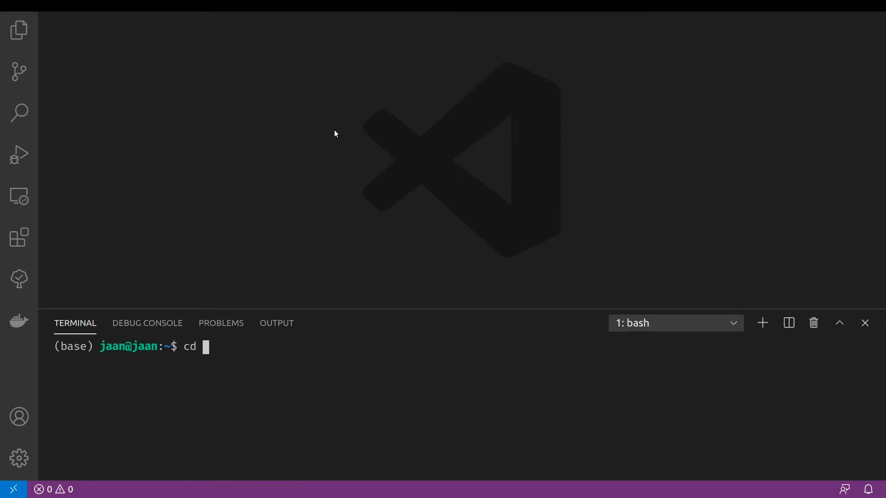
type("Projects")
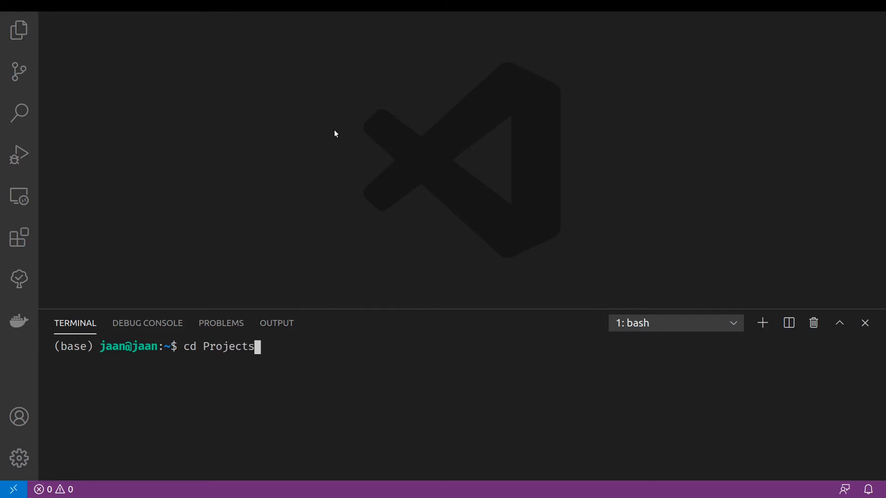
key("Return")
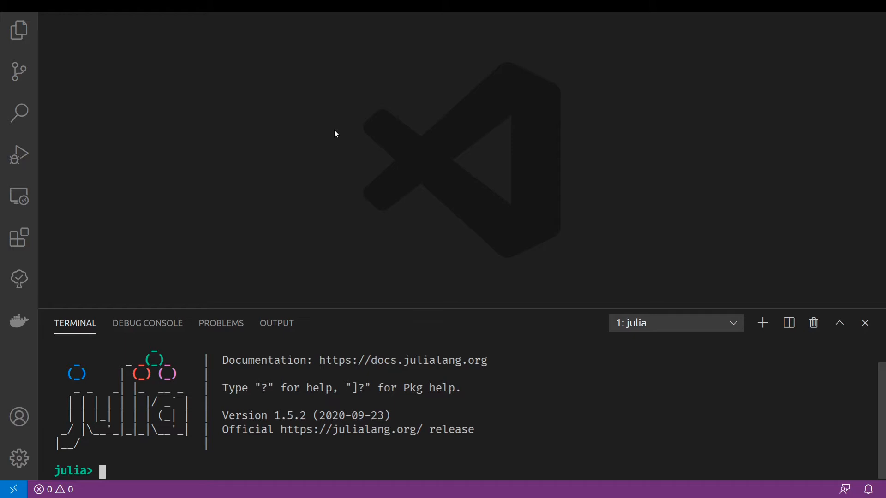
Step: From the Pkg prompt, run generate Demo to create Project.toml and src/Demo.jl
type("]")
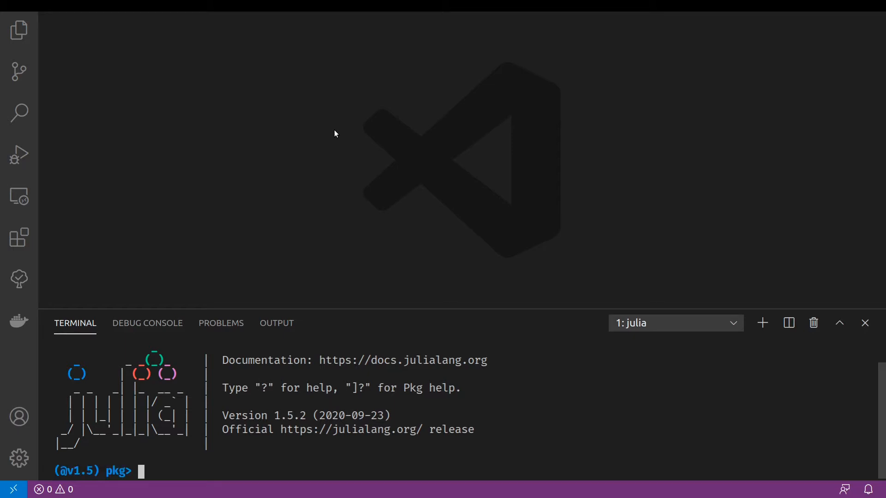
type("]")
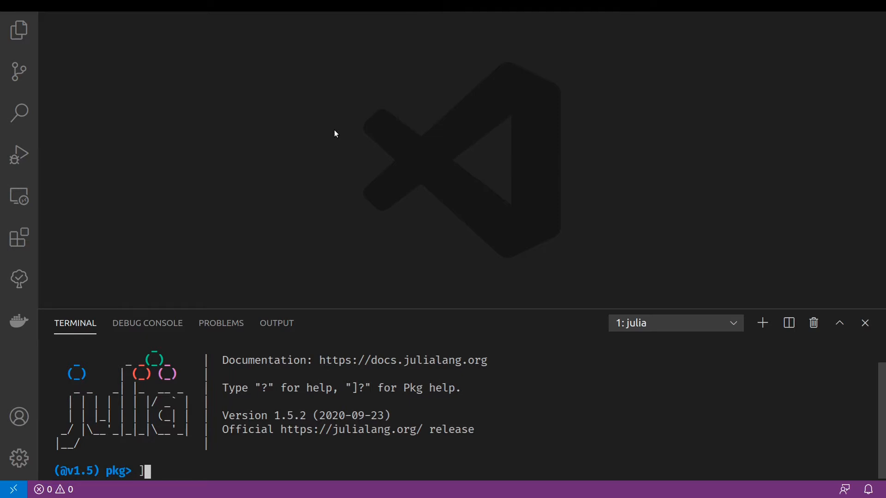
key("Backspace")
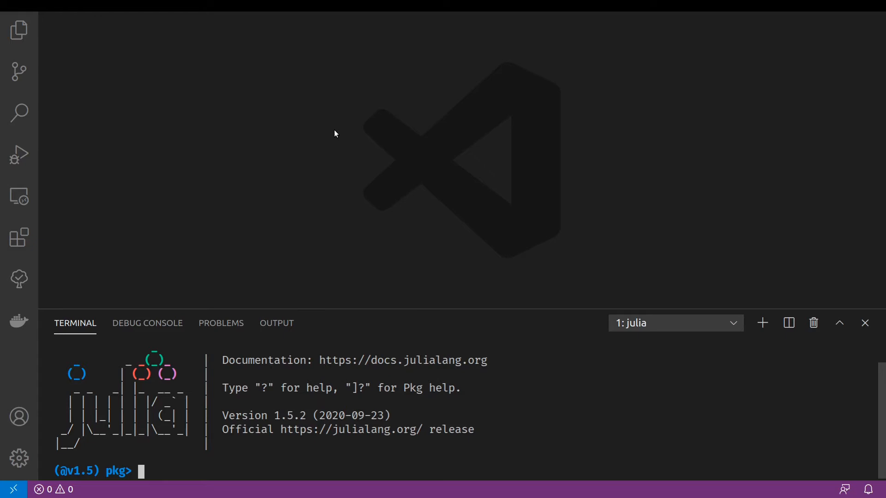
type("generate")
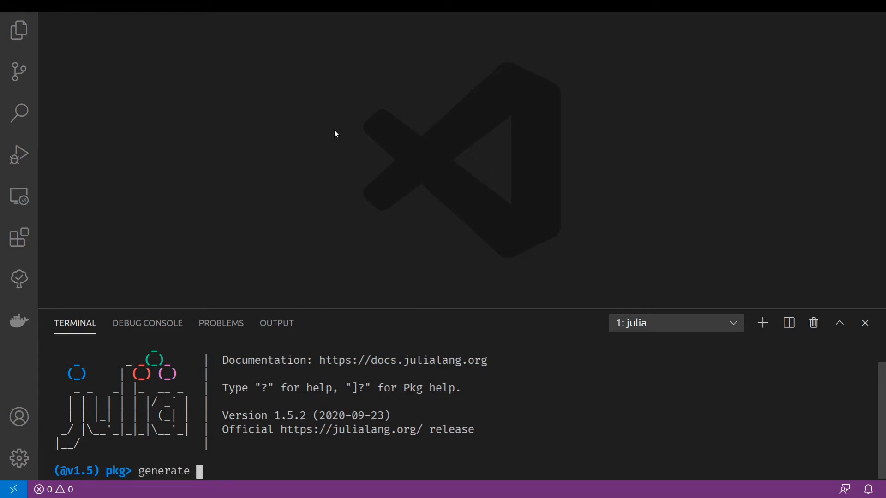
type("Demo")
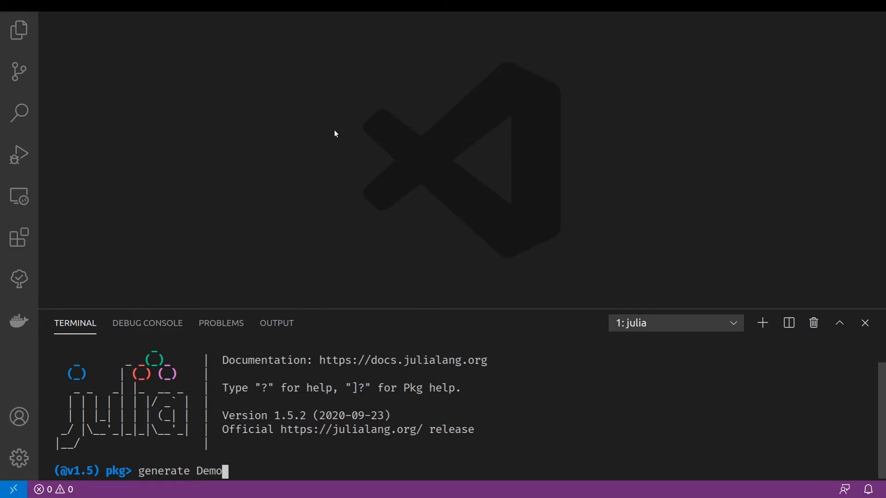
key("Return")
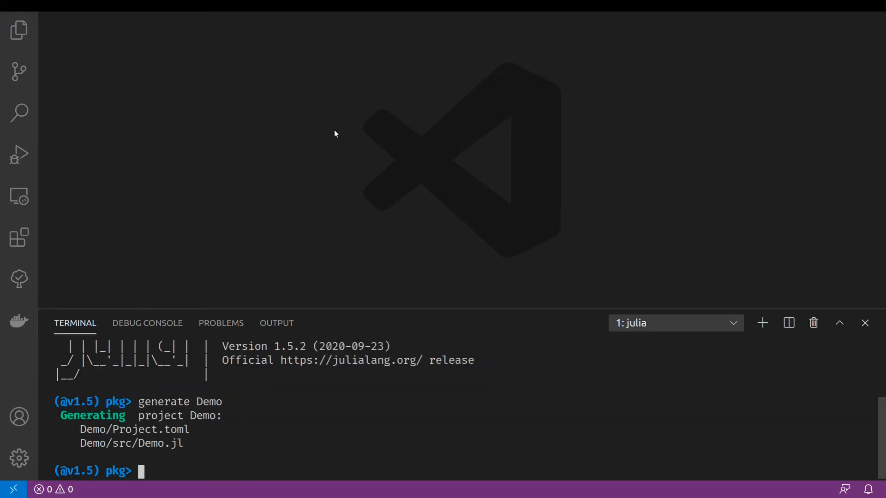
mouse_move(19, 30)
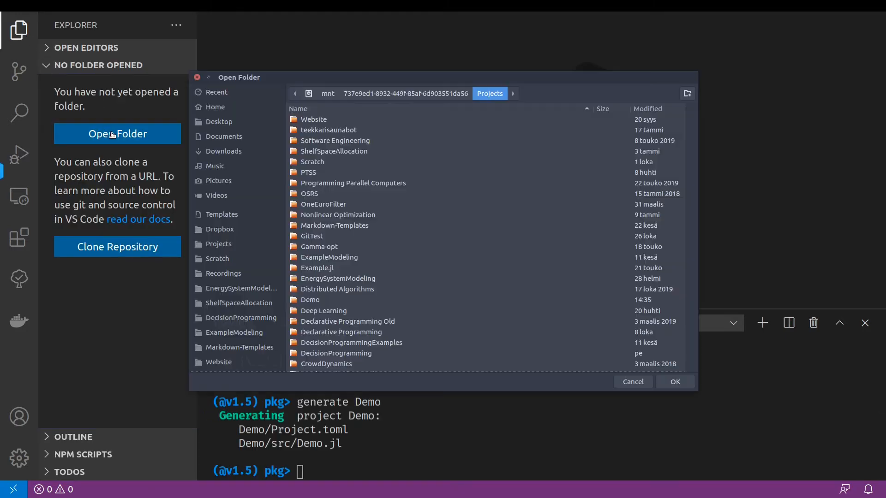
mouse_move(321, 291)
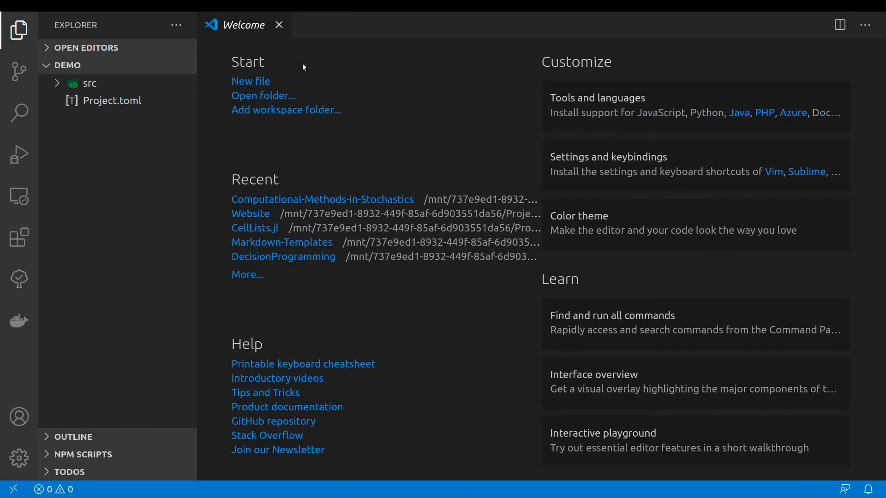
Step: Browse the opened Demo folder's src, dismiss the Julia notification, and show the terminal
left_click(278, 25)
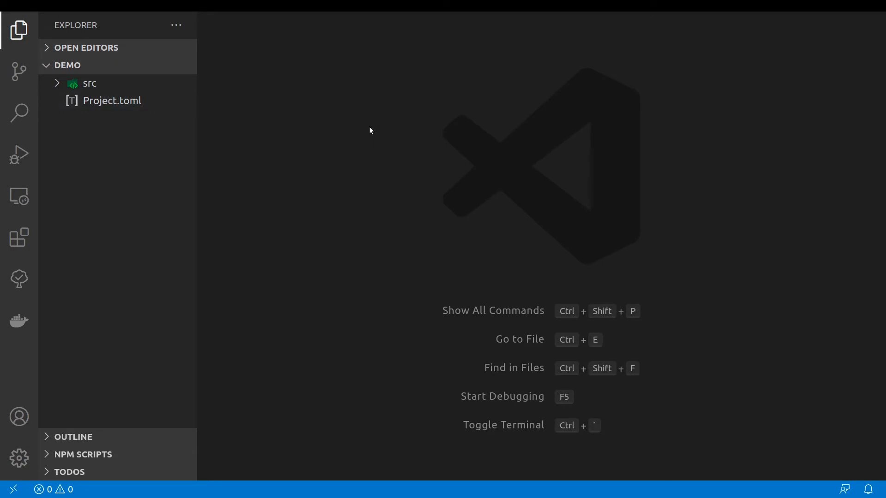
mouse_move(112, 101)
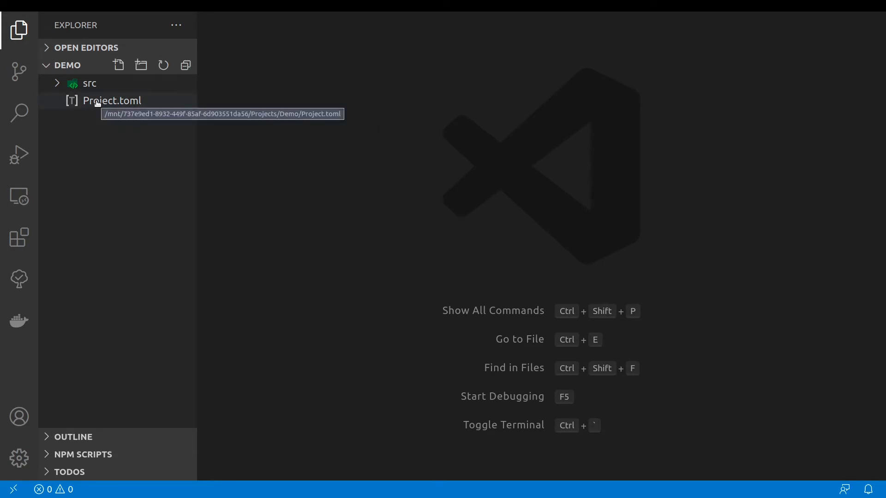
left_click(112, 101)
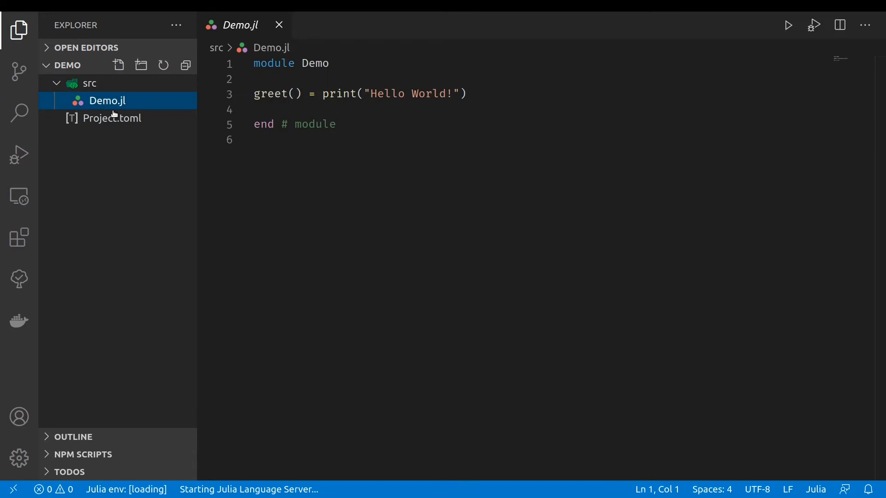
left_click(278, 25)
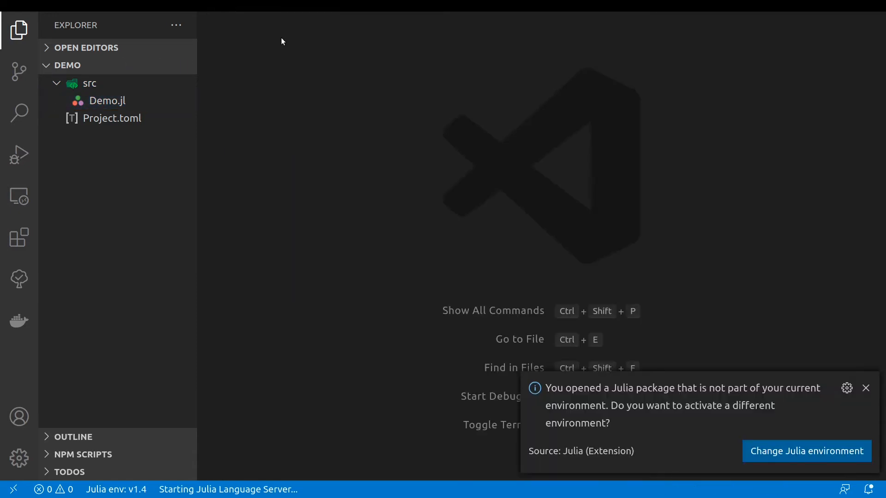
left_click(865, 387)
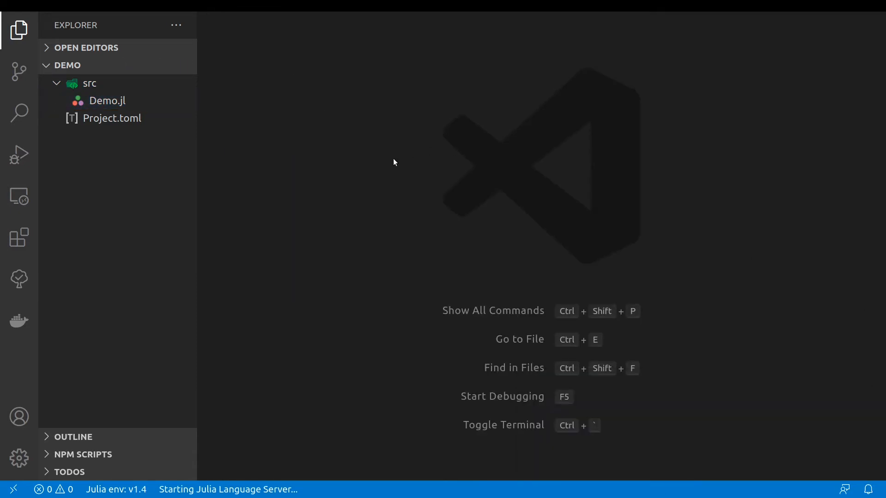
mouse_move(385, 169)
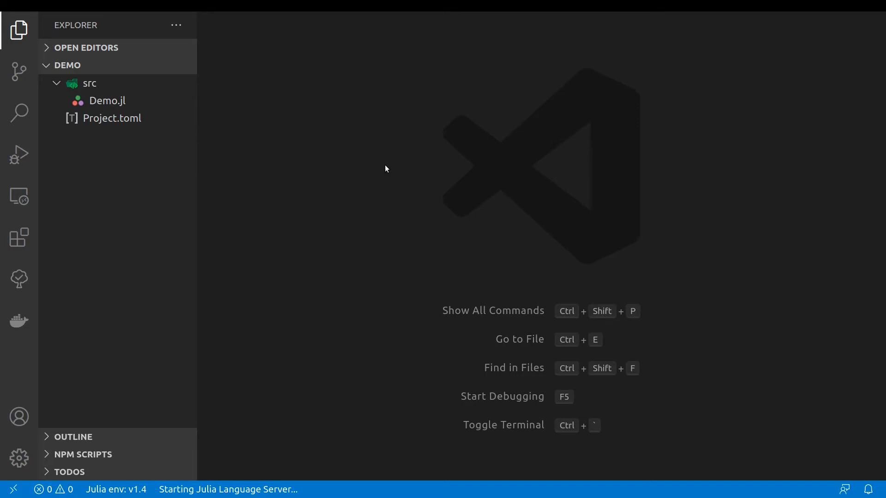
key("ctrl+`")
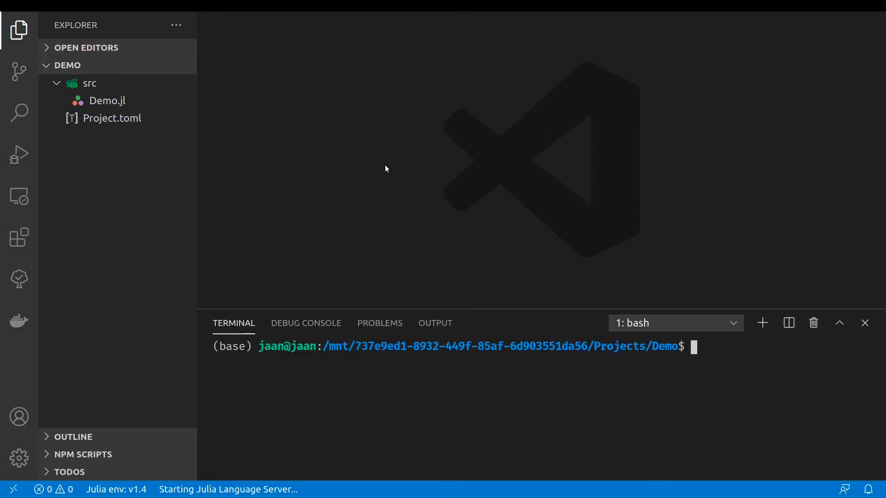
Step: Start julia in Demo and run add Documenter DocumenterTools in Pkg mode
type("julia")
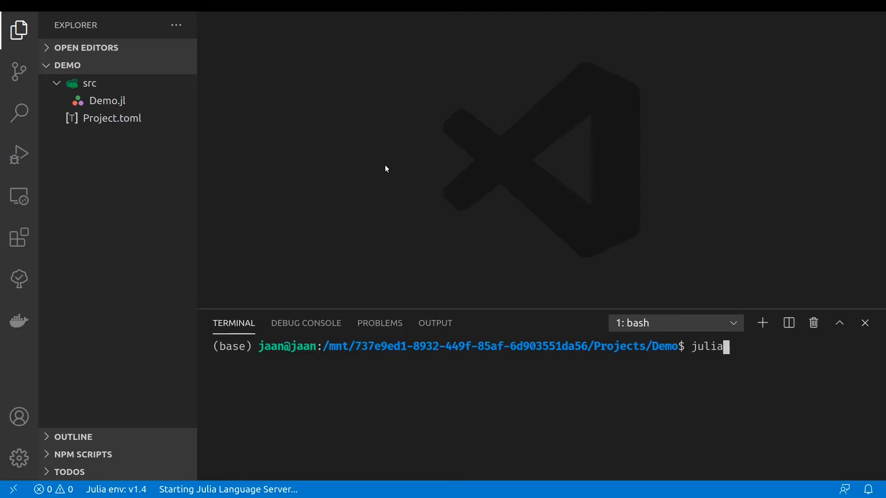
key("Return")
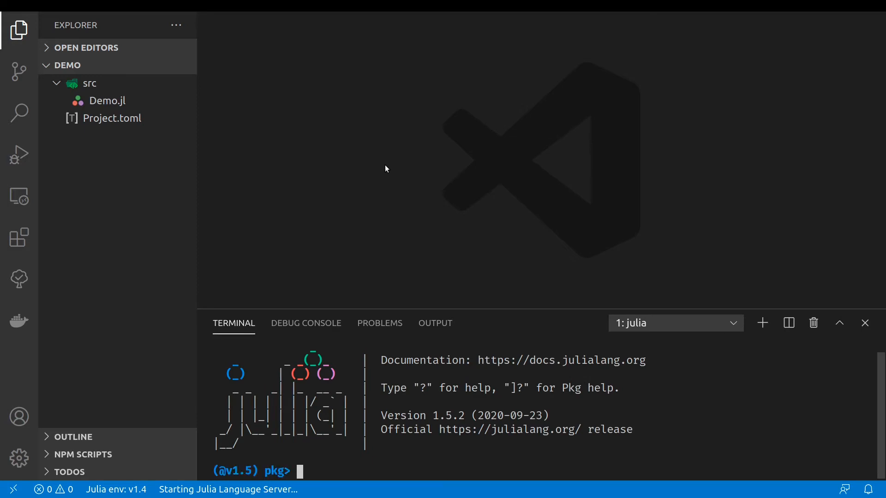
type("ad")
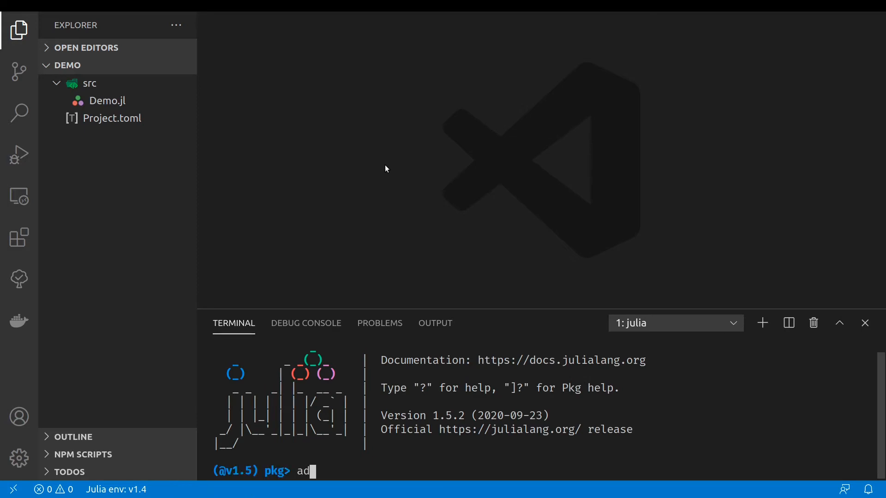
type("d Documenter")
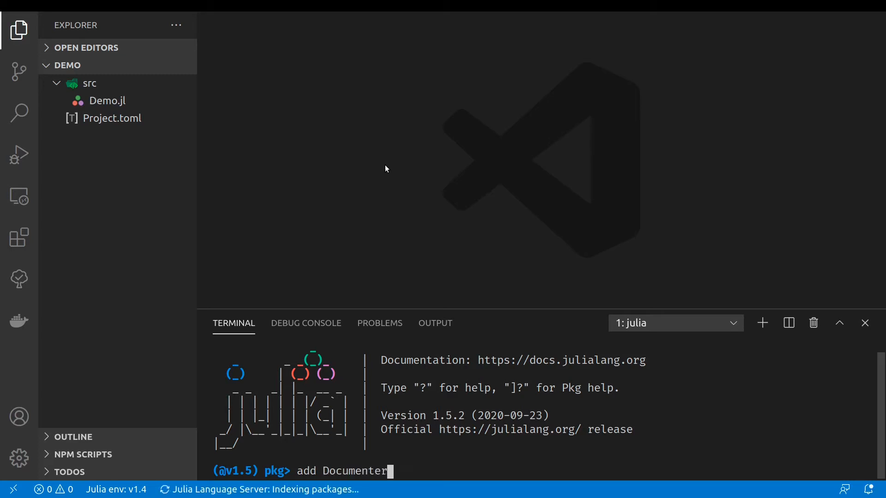
type("Docume")
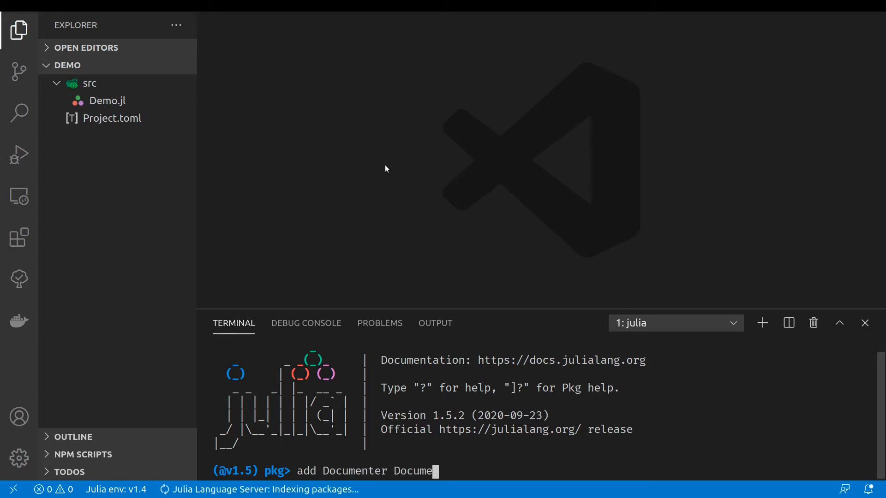
key("Backspace")
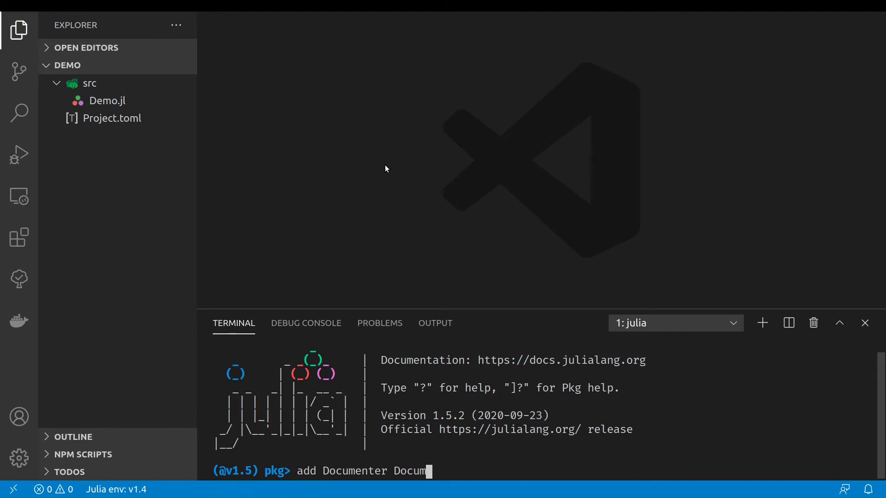
type("n")
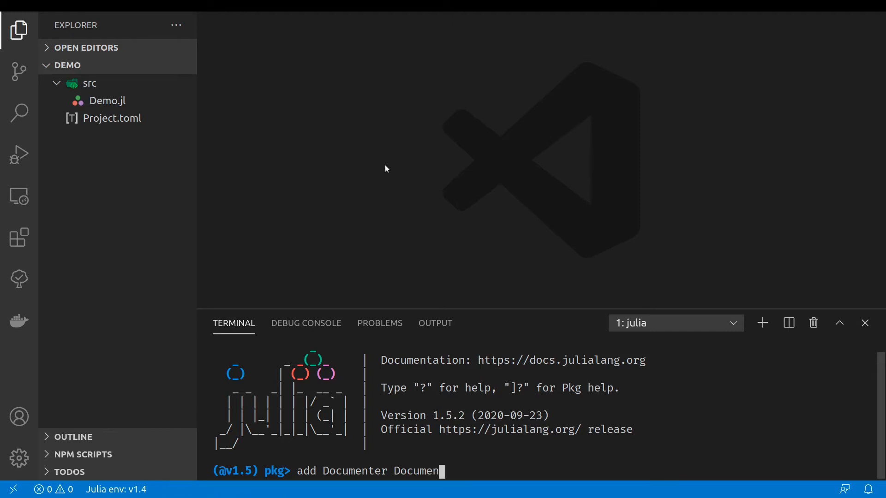
type("terTools")
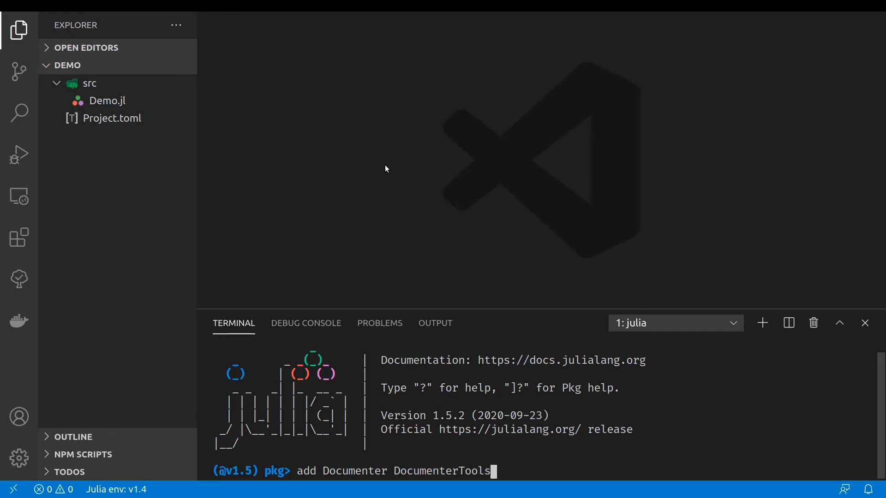
key("Return")
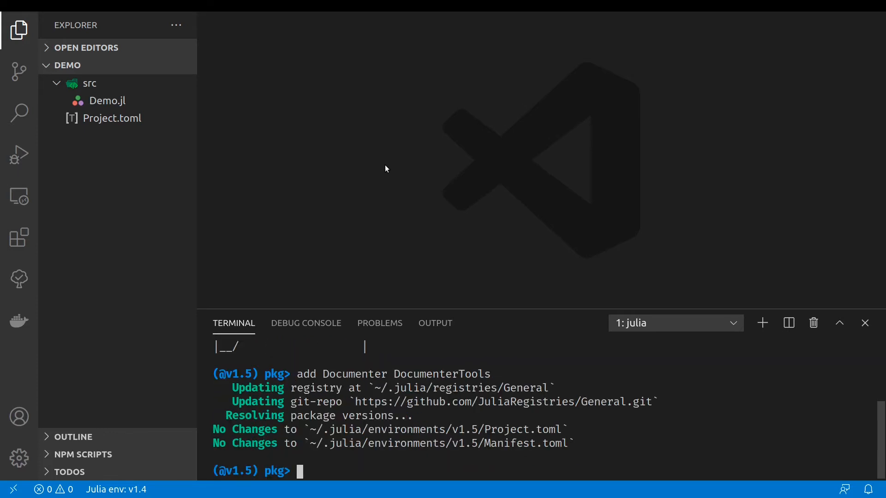
Step: Load DocumenterTools and run DocumenterTools.generate to scaffold the docs folder
key("backspace")
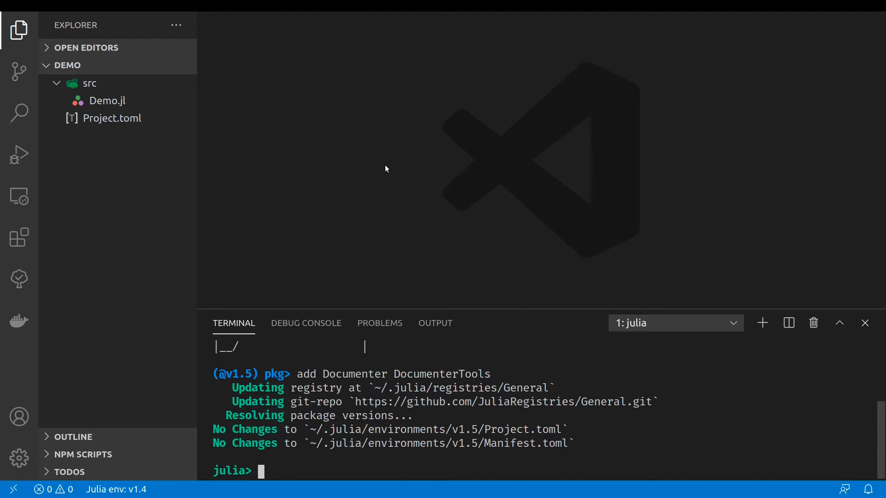
type("using DO")
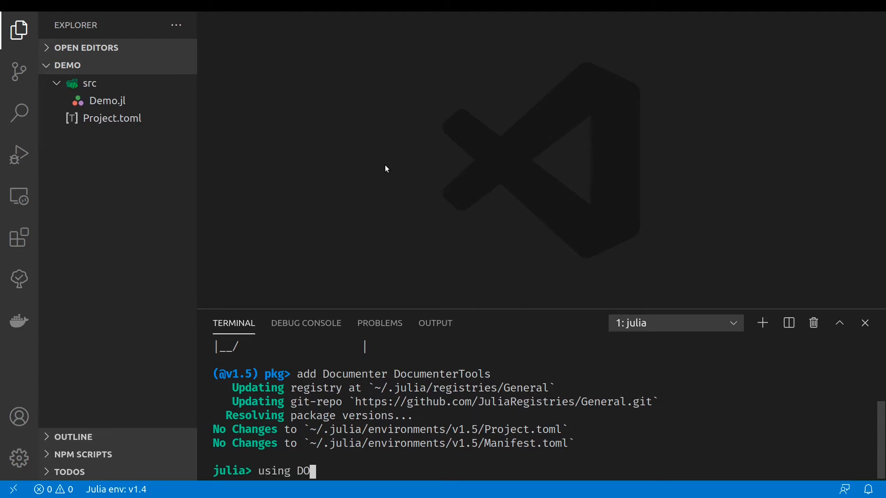
type("c")
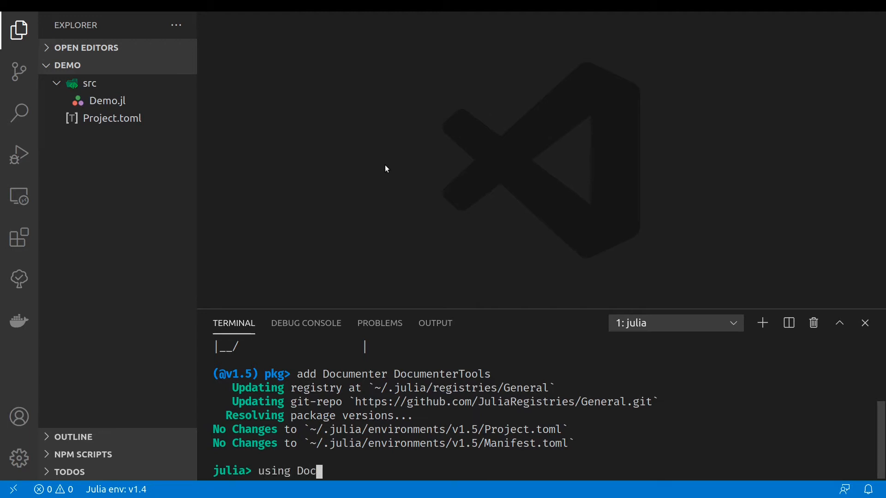
type("umenterTools")
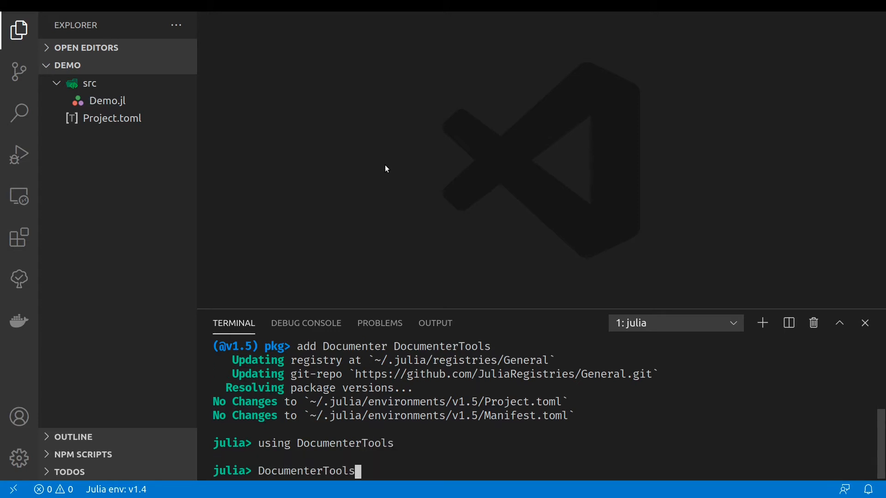
type(".generate")
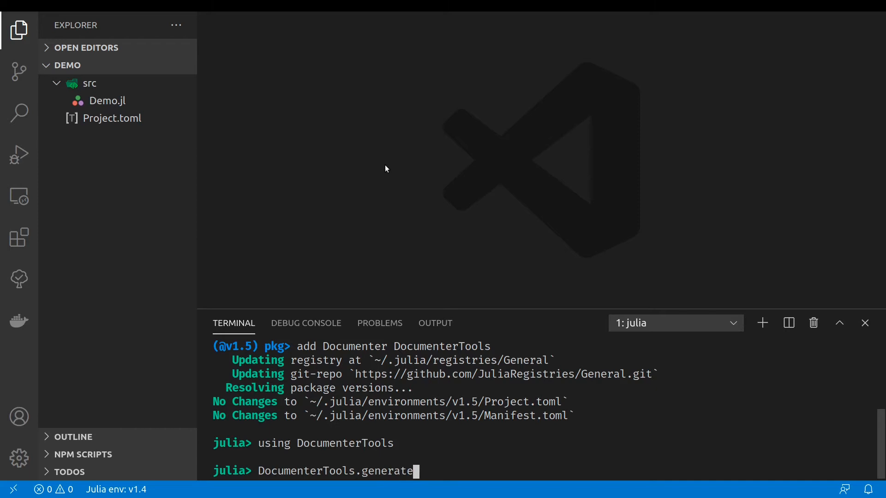
key("Return")
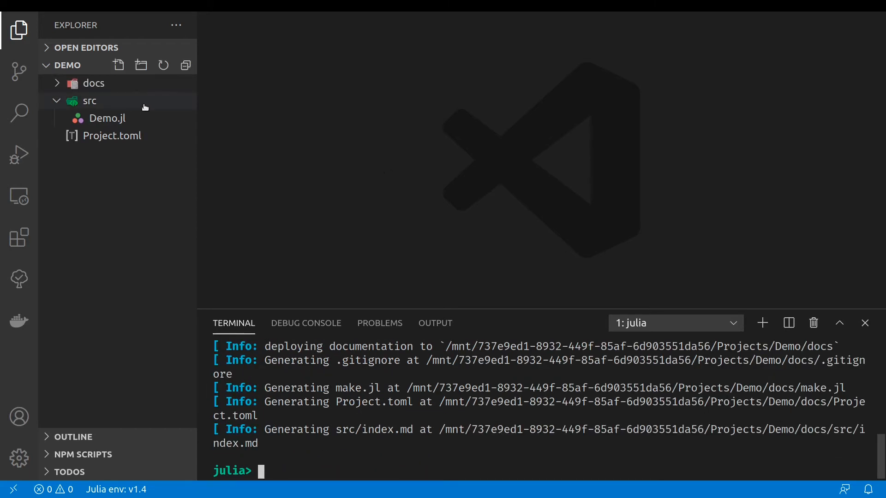
Step: Expand docs and docs/src, view index.md and make.jl, then focus the terminal
left_click(93, 83)
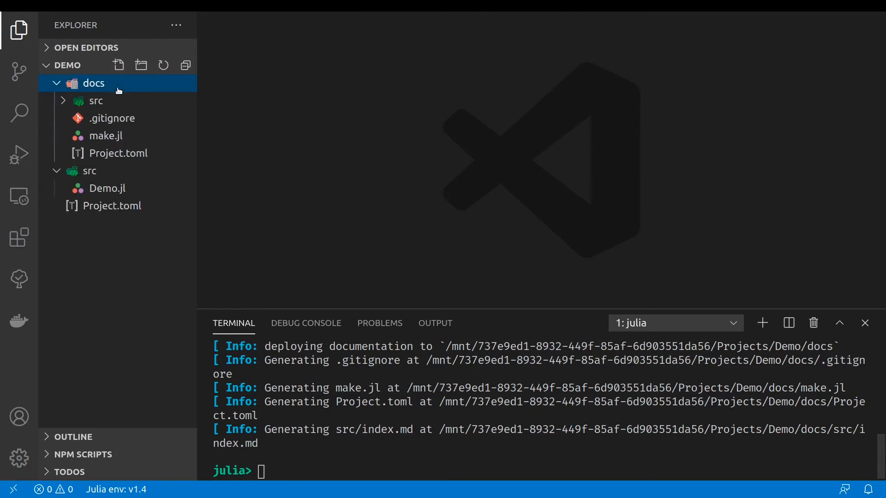
mouse_move(118, 153)
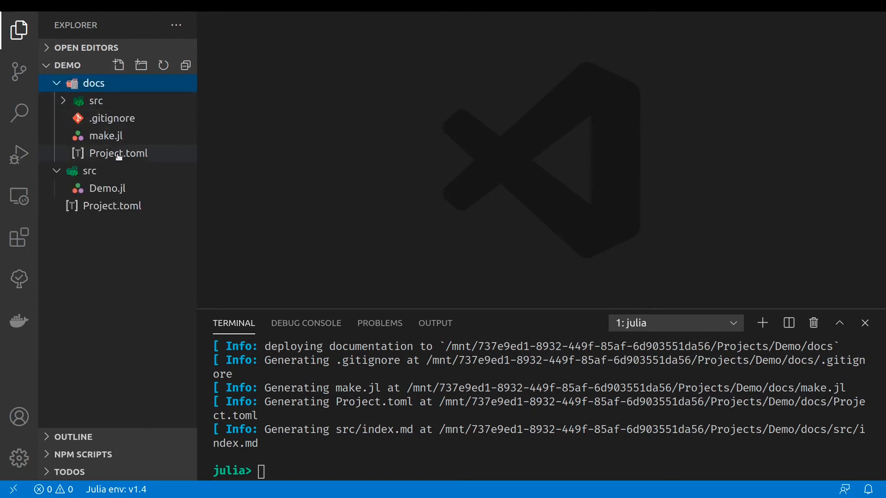
left_click(96, 101)
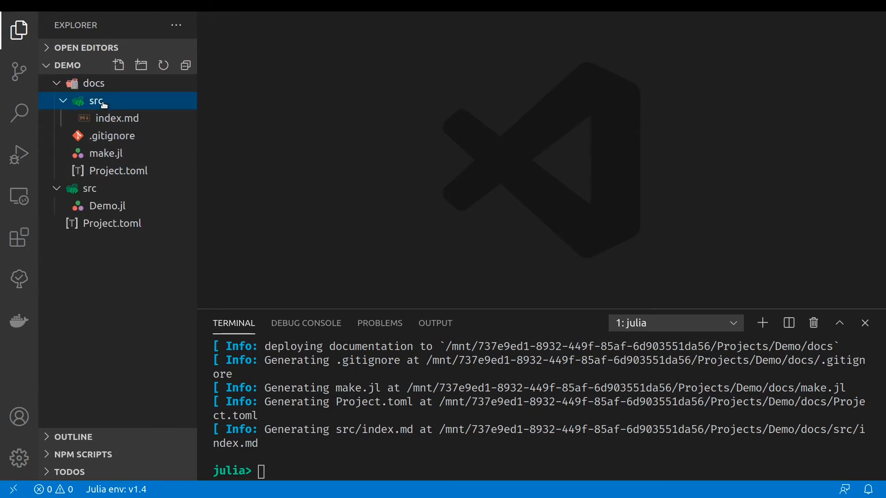
mouse_move(116, 118)
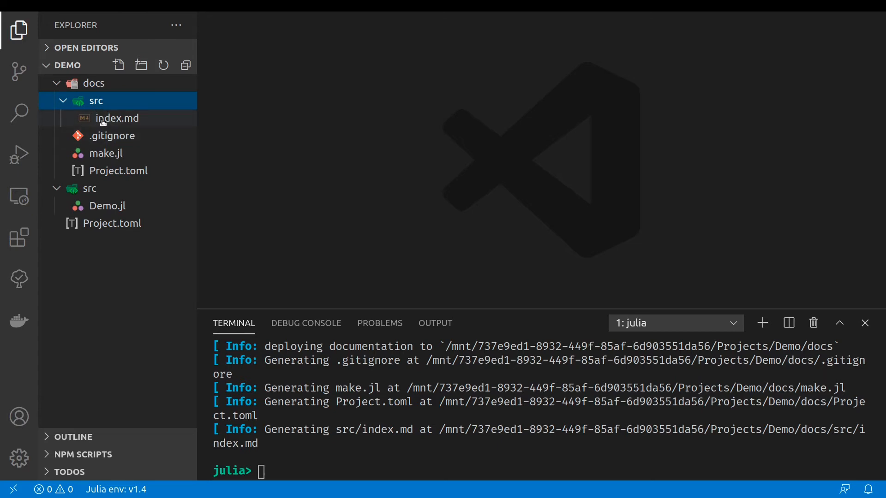
mouse_move(116, 118)
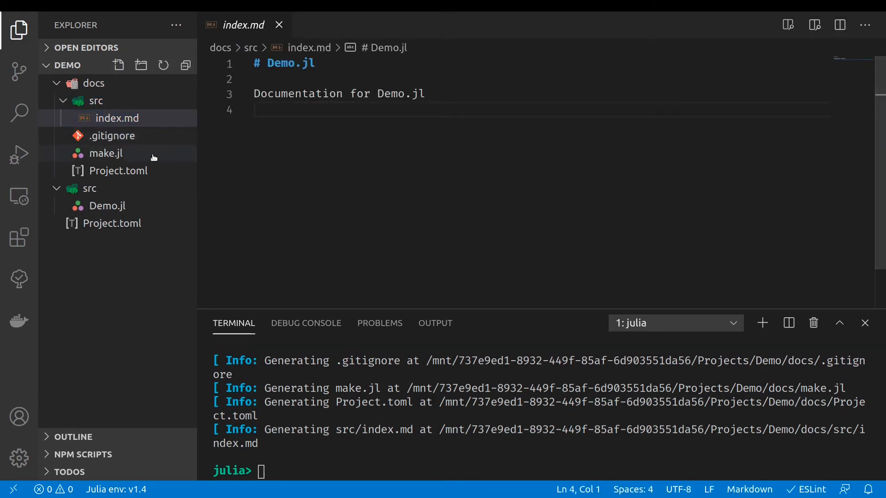
left_click(117, 118)
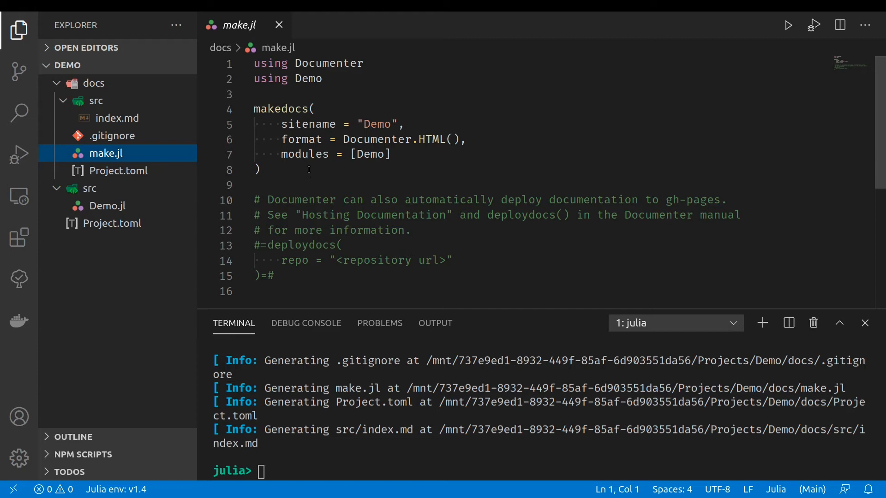
left_click(254, 184)
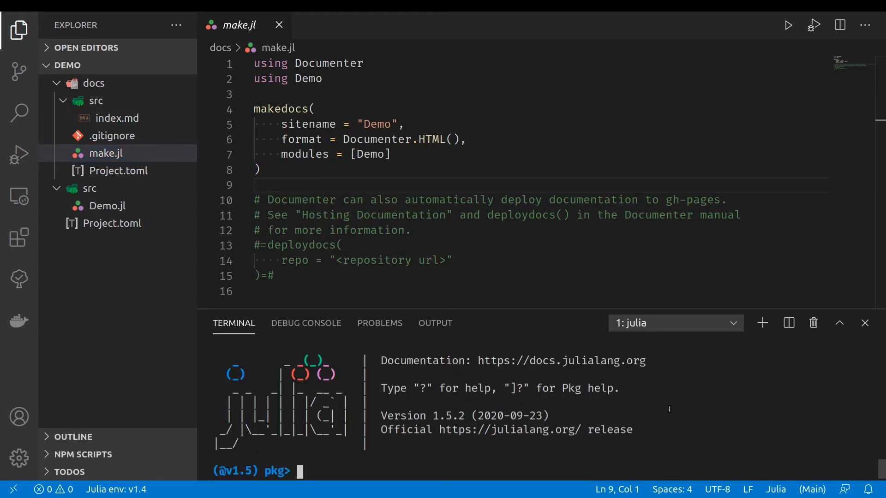
Step: Run dev . in Pkg mode to develop Demo, then type exit()
type("dev")
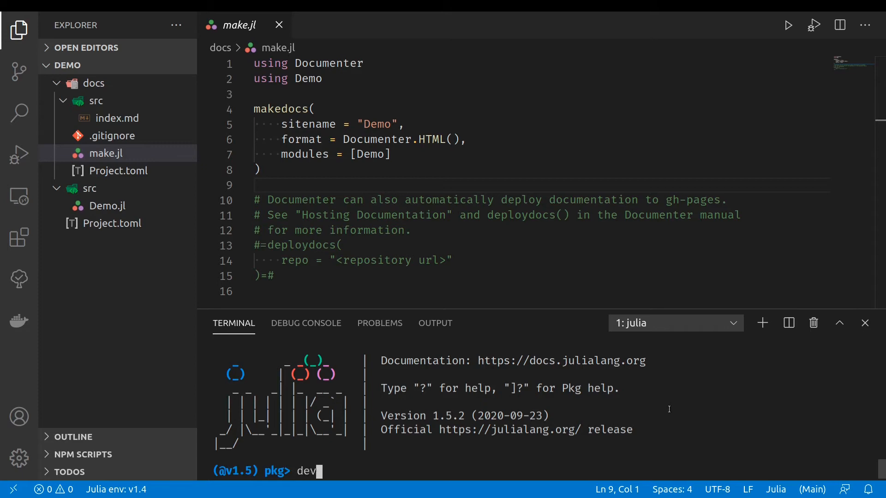
type(".")
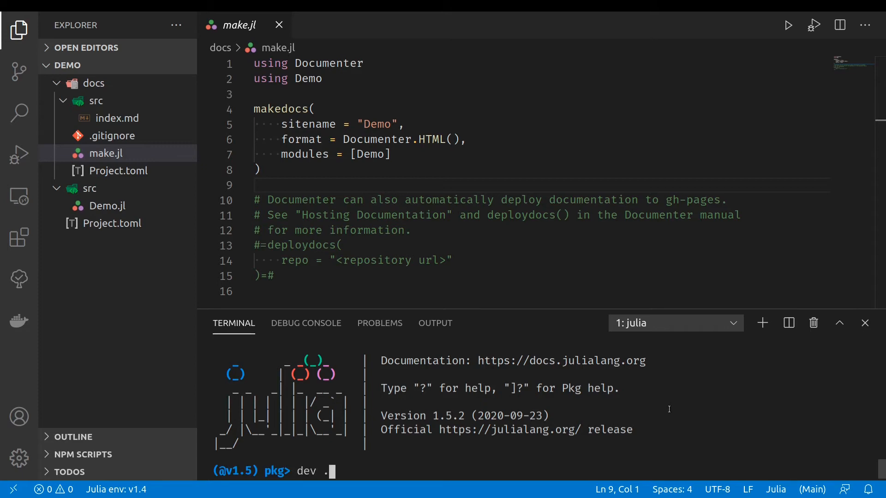
key("Return")
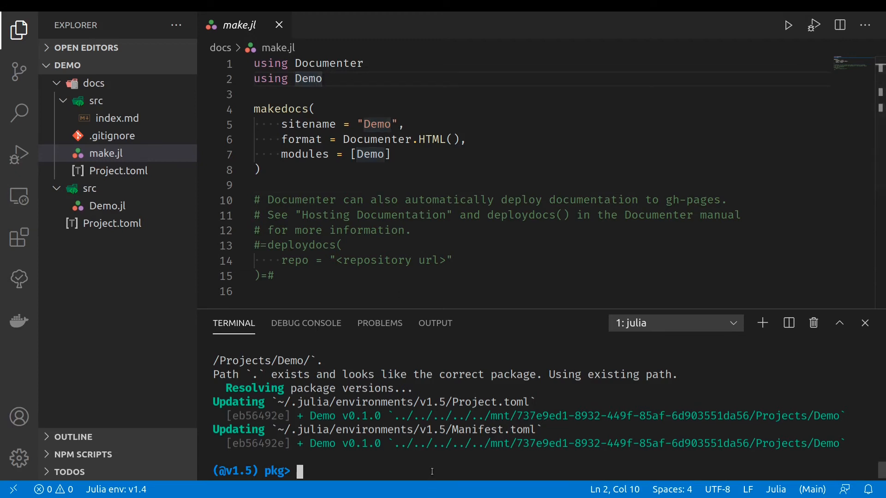
type("exit()")
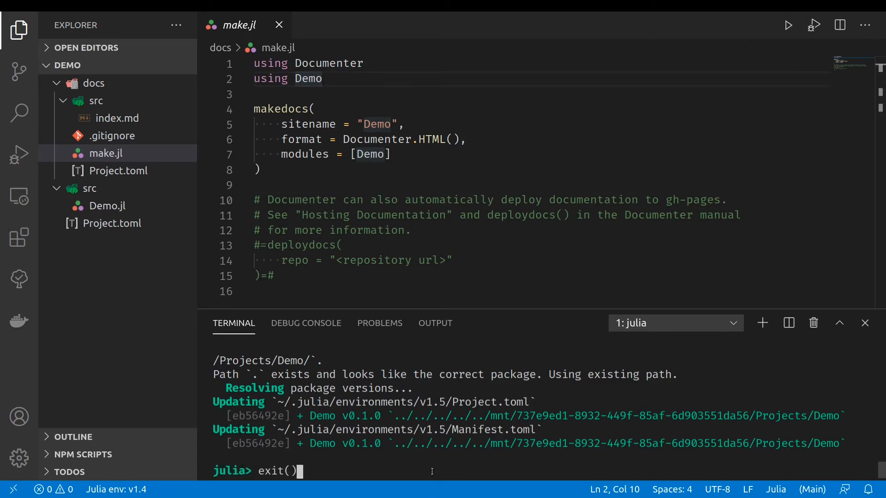
Step: Run julia make.jl from the docs folder to render the HTML docs into docs/build
type("cd docs")
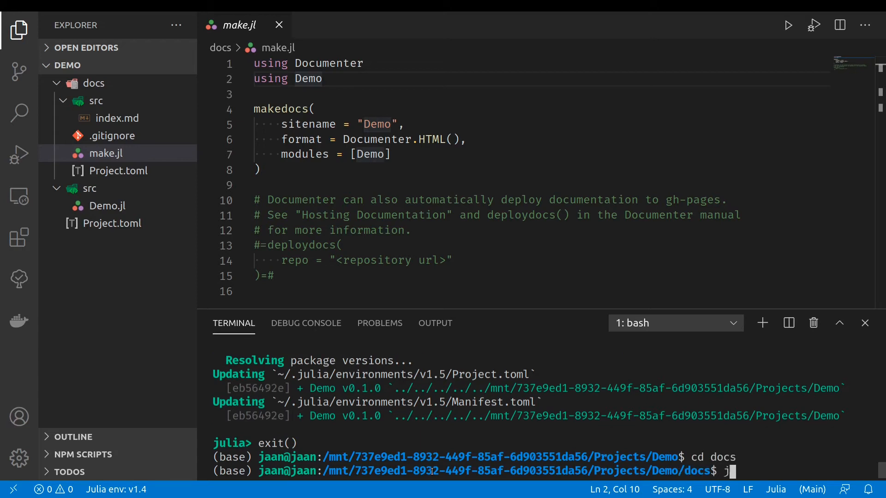
type("ulia make.jl")
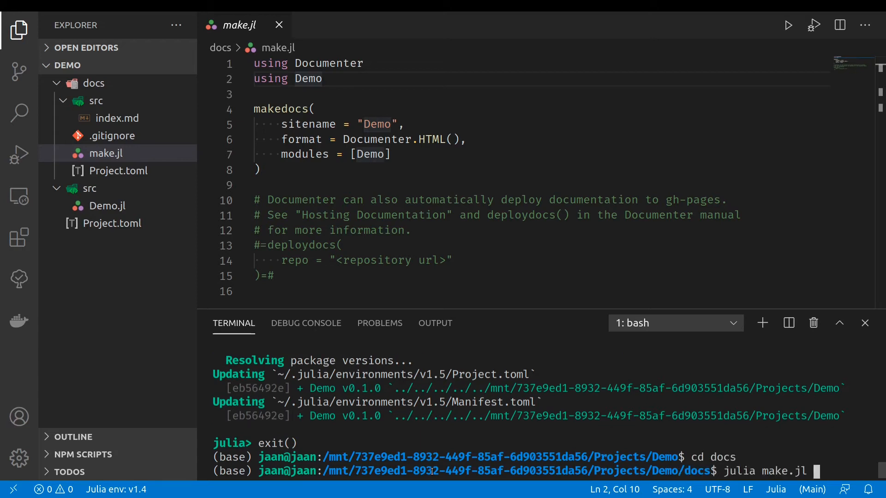
key("Return")
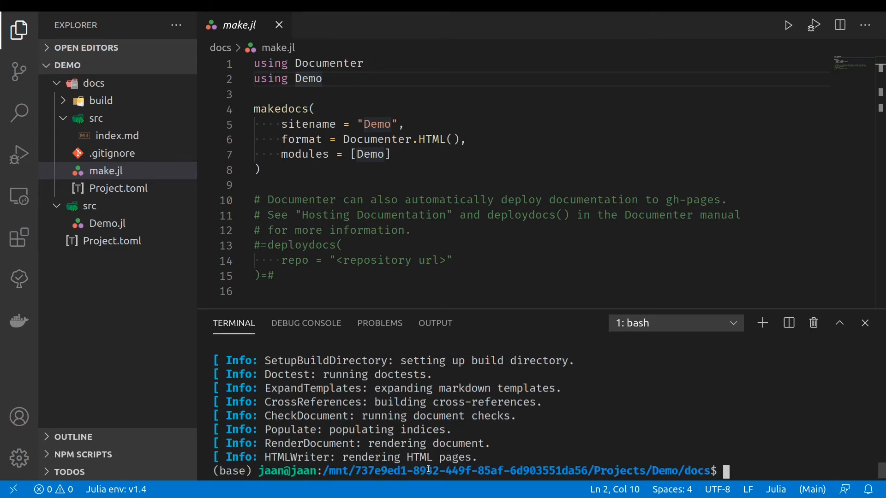
mouse_move(150, 166)
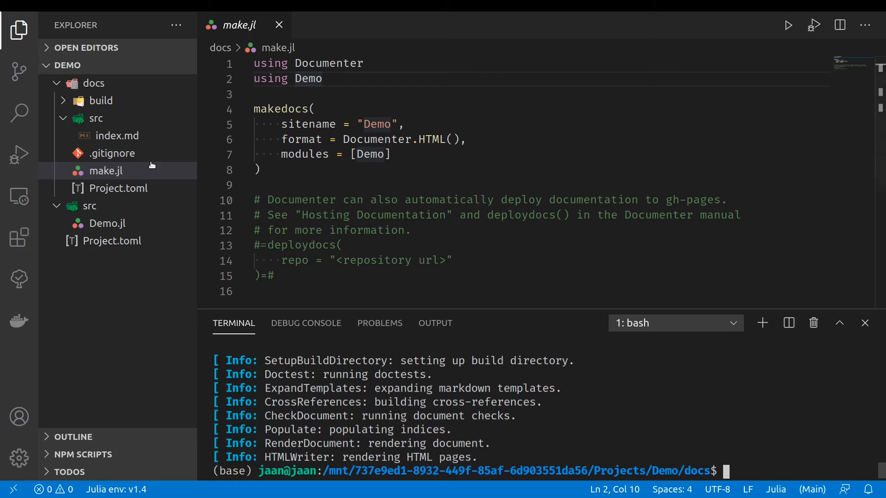
Step: Expand the docs build folder in Explorer and open build/ in Firefox from the terminal
left_click(101, 100)
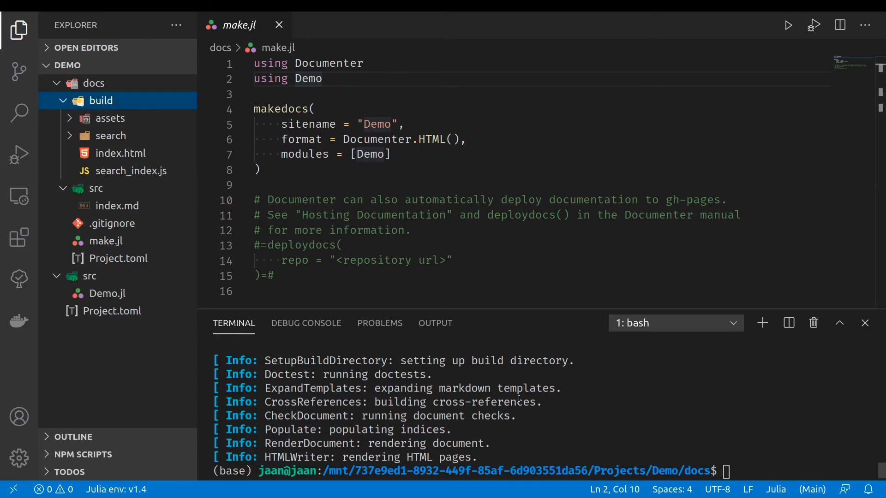
type("firef")
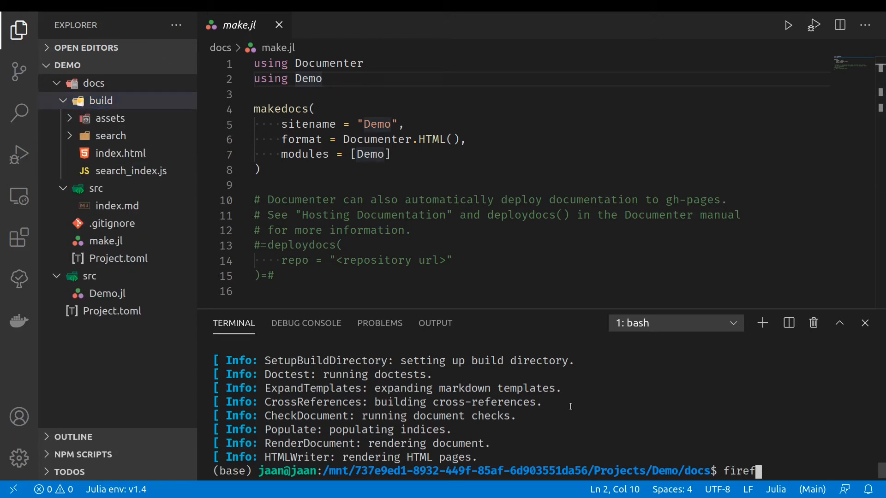
type("ox bui")
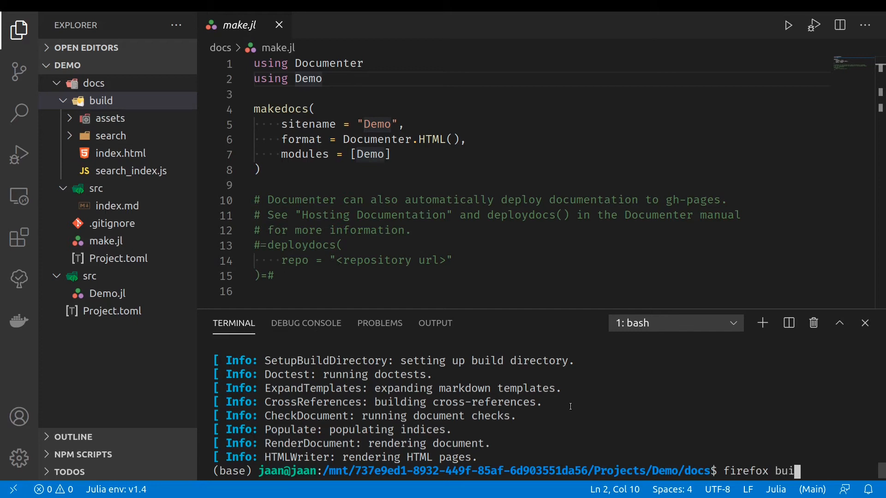
type("ld/")
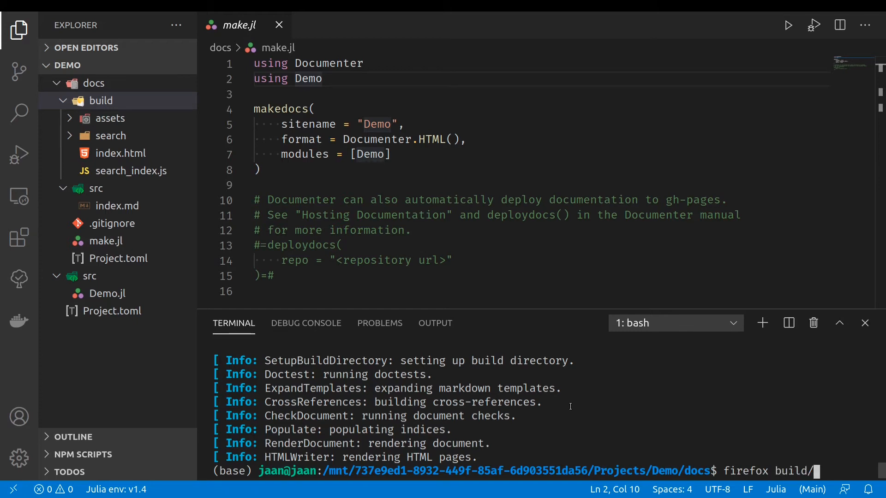
key("Return")
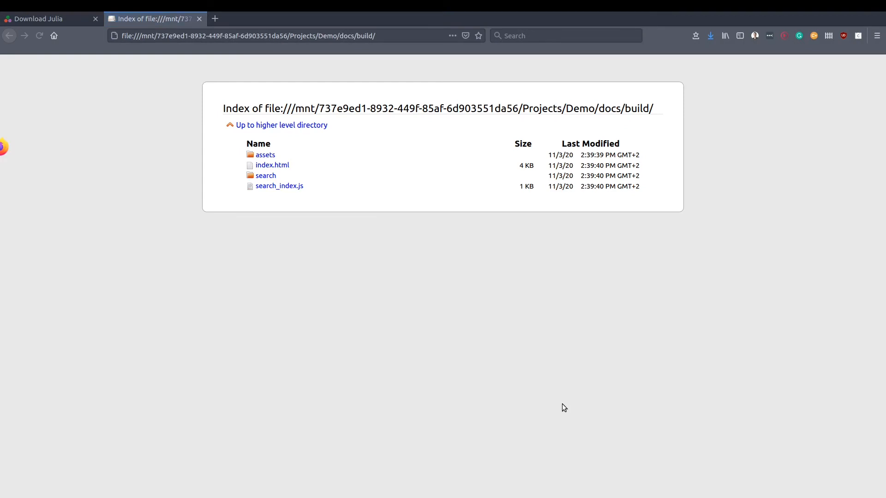
Step: Open index.html to view the rendered Demo.jl documentation home page
left_click(271, 165)
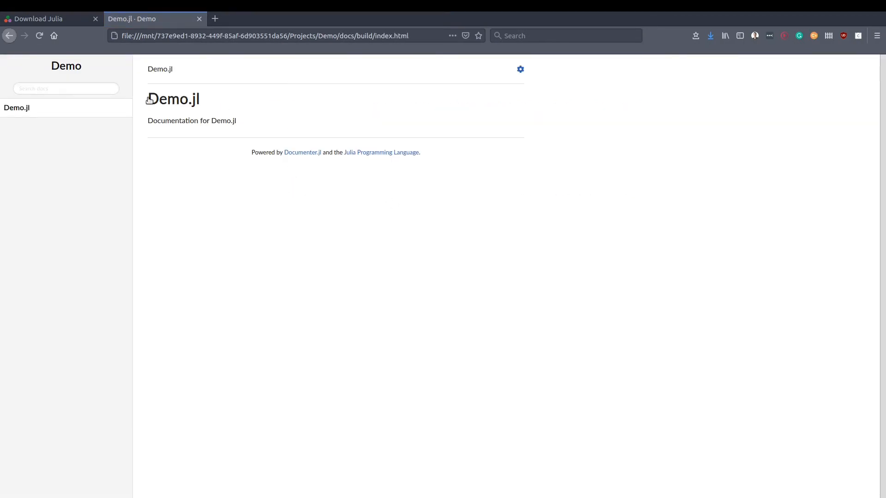
mouse_move(231, 200)
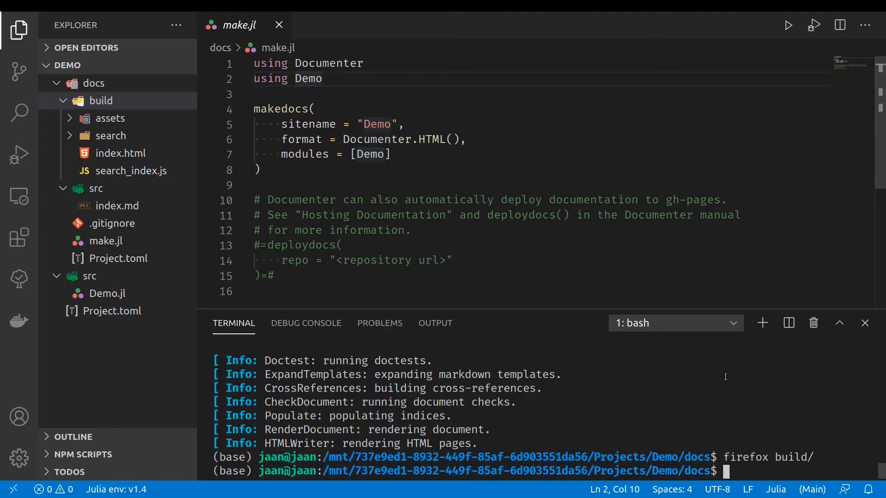
Step: Activate the Demo project environment in the pkg REPL
type("c")
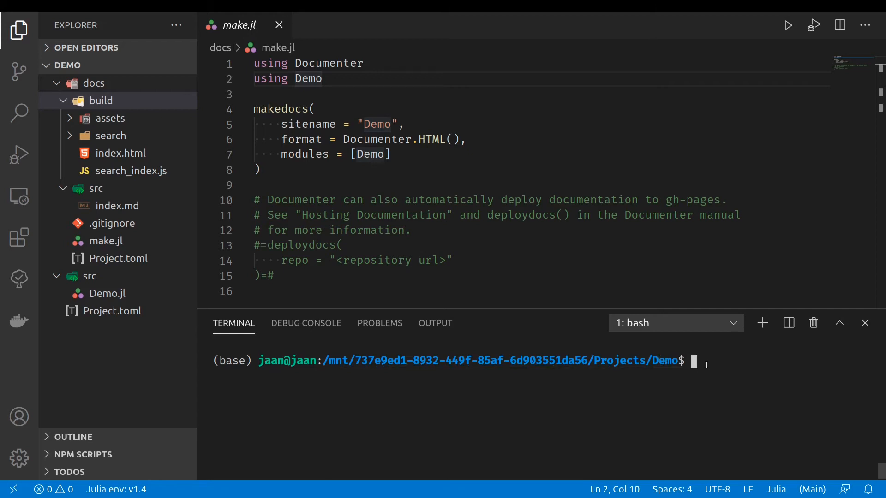
type("julia")
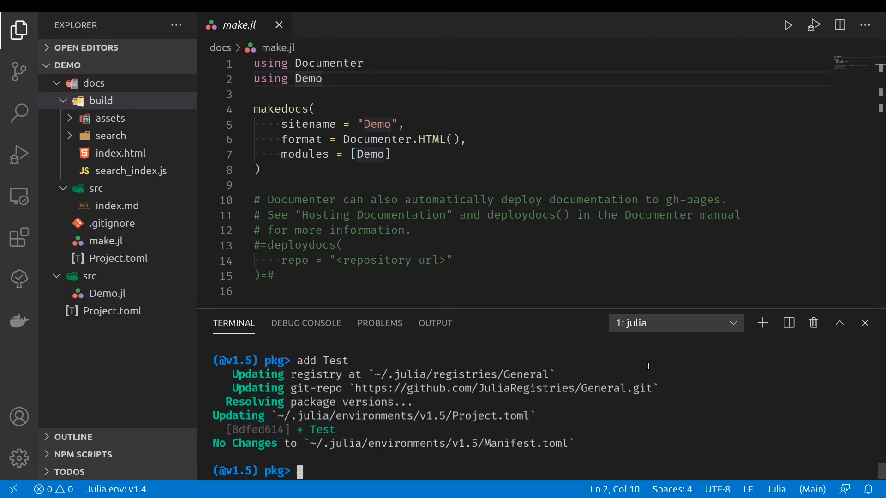
type("activate")
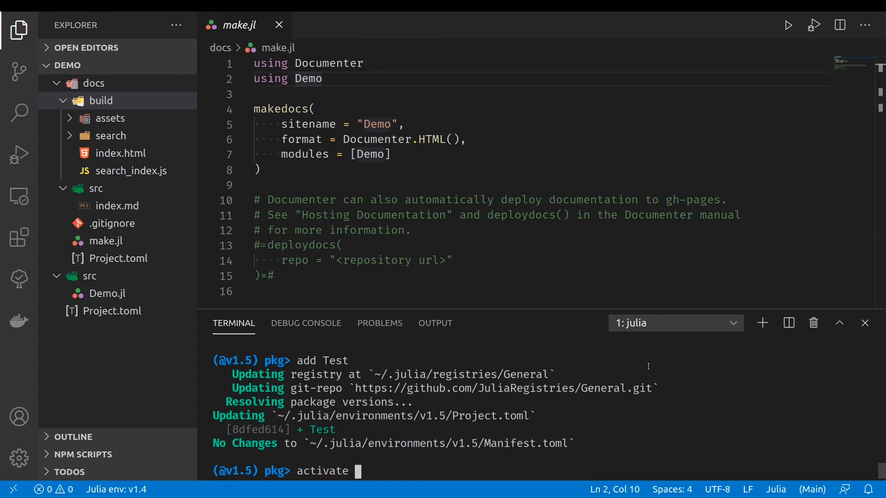
key("Return")
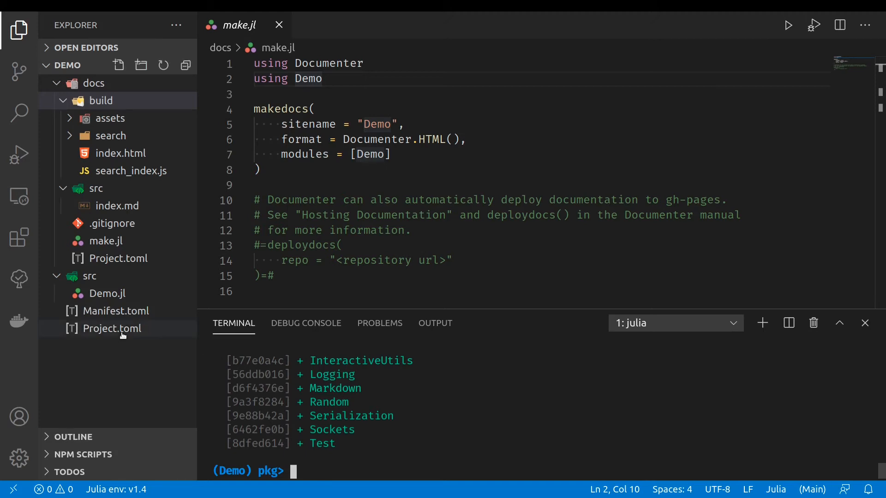
Step: Confirm Test is listed under [deps] in Project.toml, then close Project.toml
left_click(112, 328)
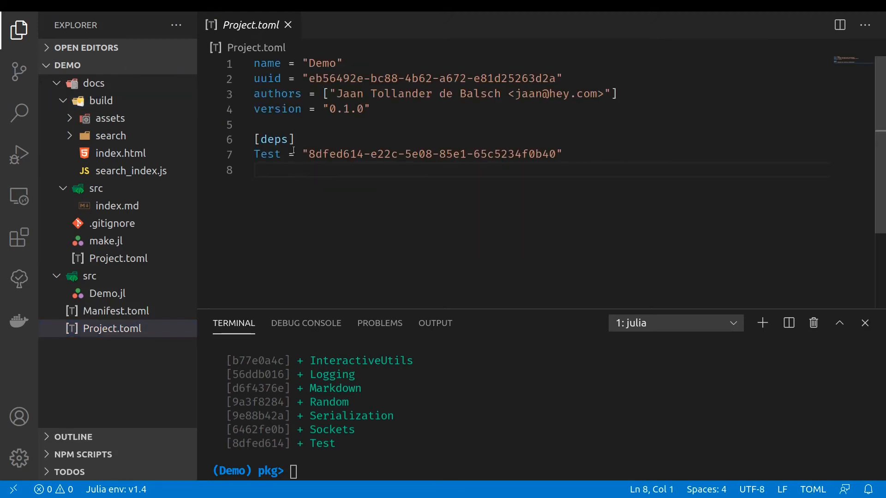
left_click(302, 154)
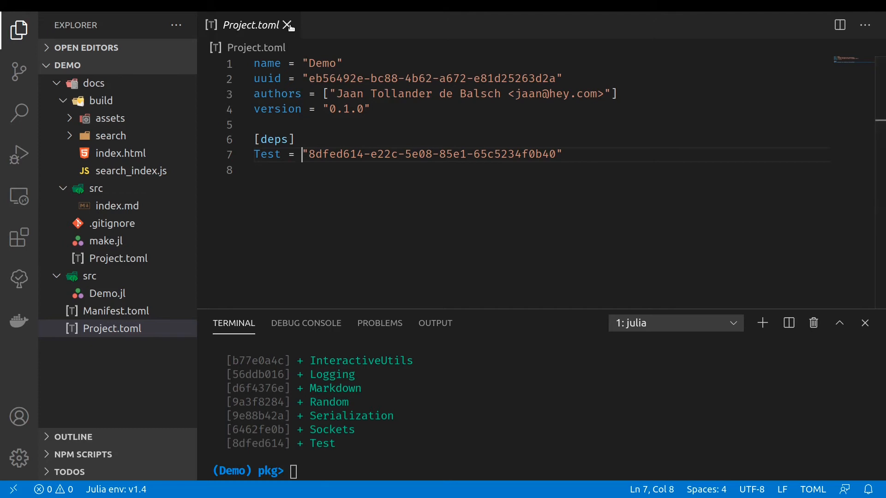
left_click(287, 25)
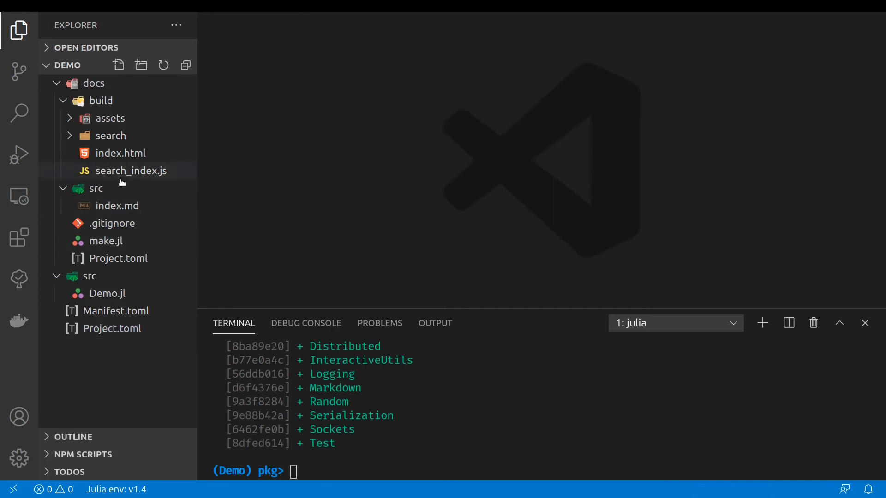
Step: Create a test folder containing runtests.jl and start typing in the new file
right_click(113, 232)
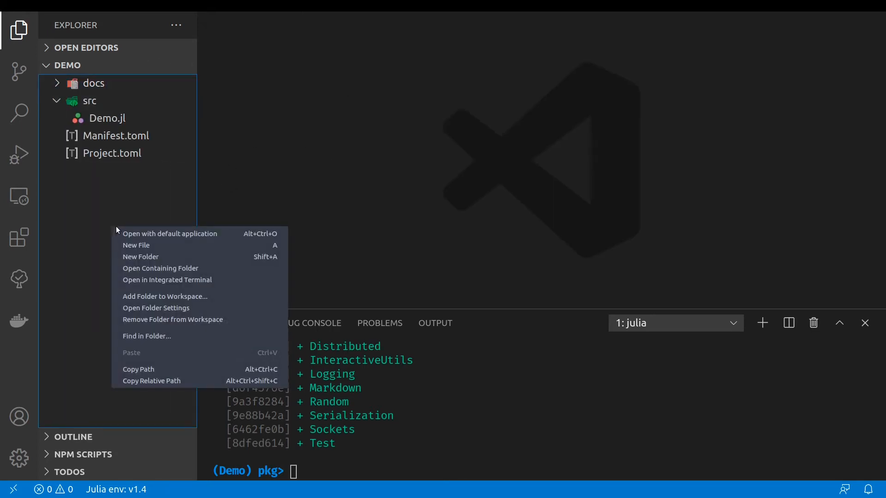
mouse_move(140, 256)
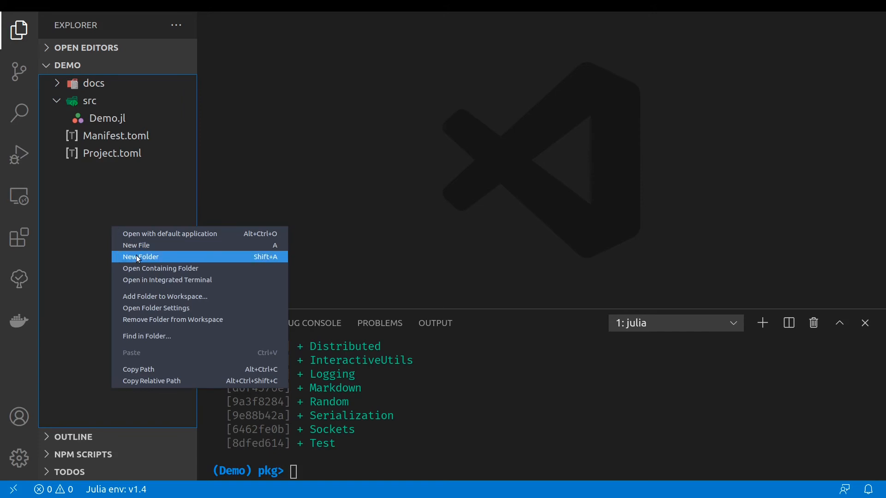
left_click(140, 256)
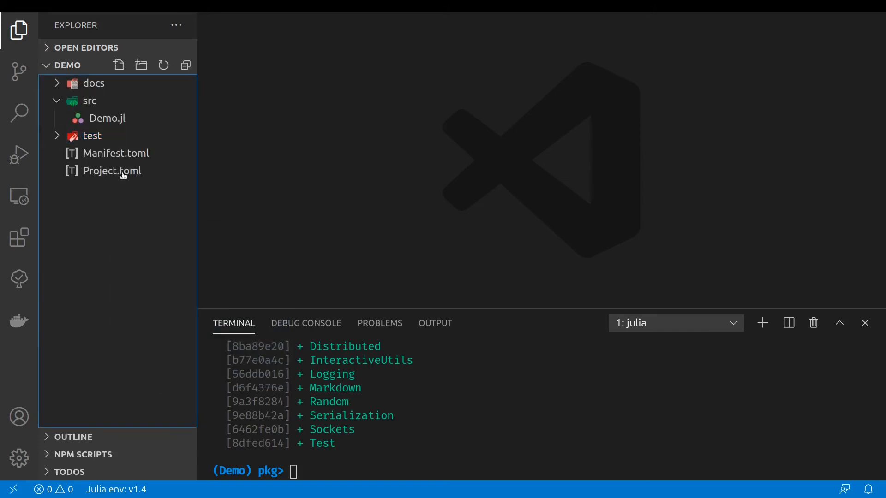
right_click(91, 136)
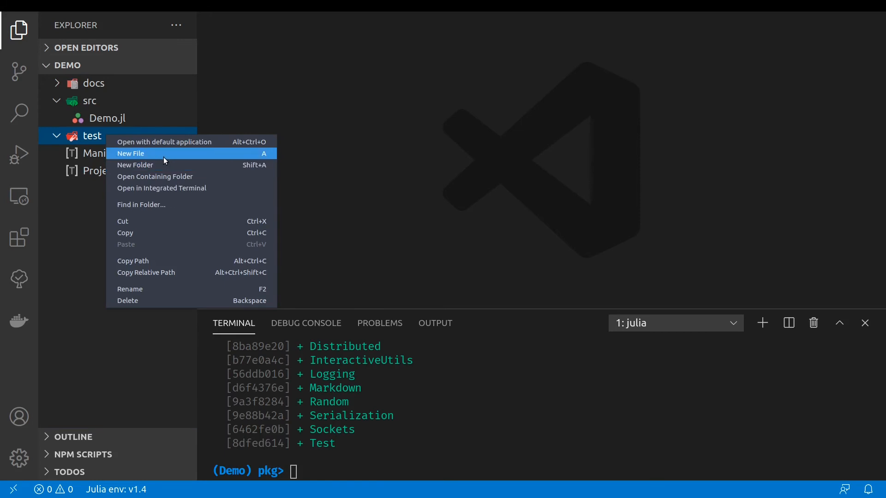
left_click(131, 153)
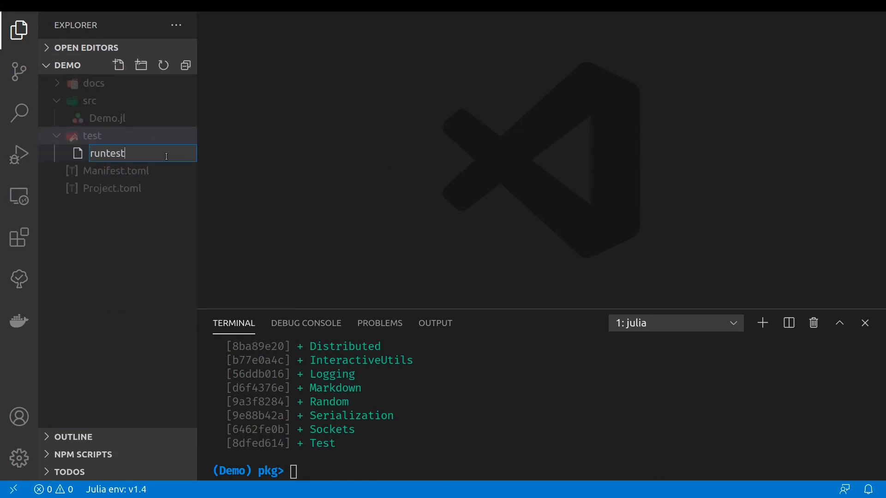
key("Return")
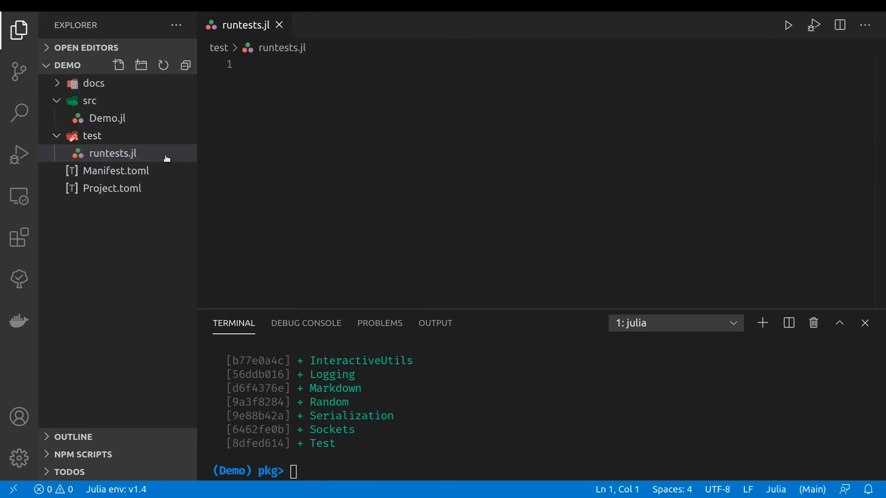
type("usi")
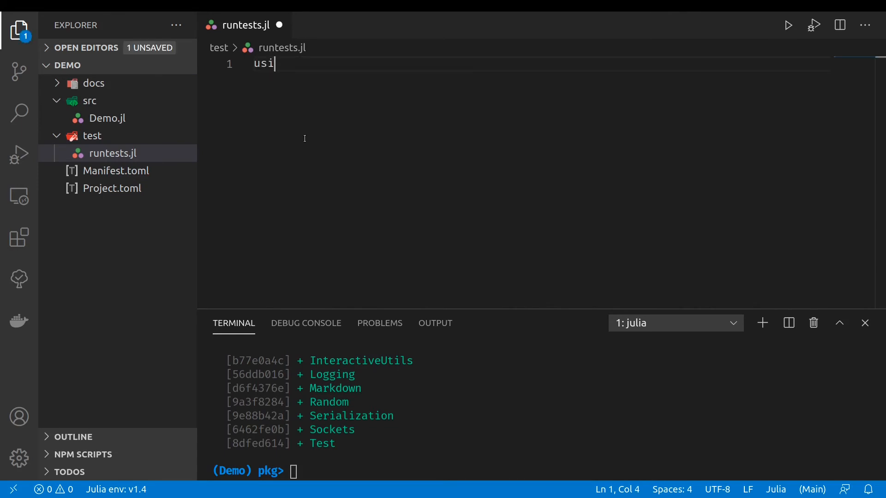
type("ng Test")
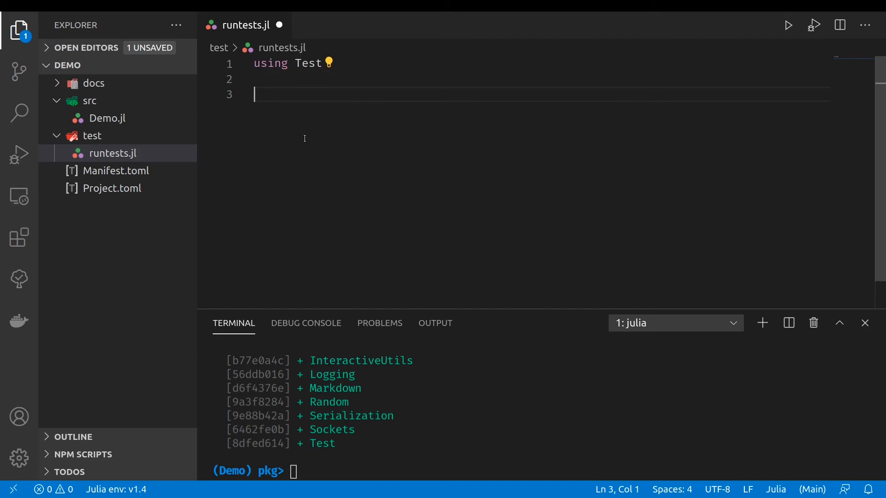
type("@test")
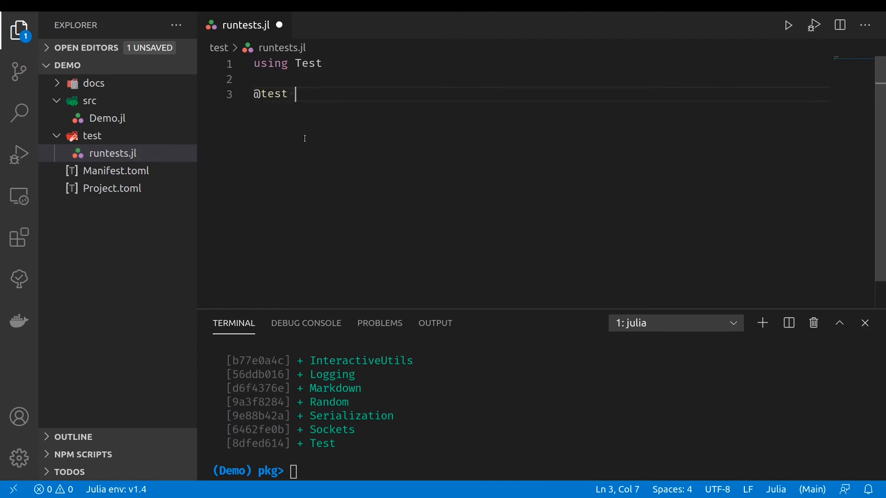
type("true")
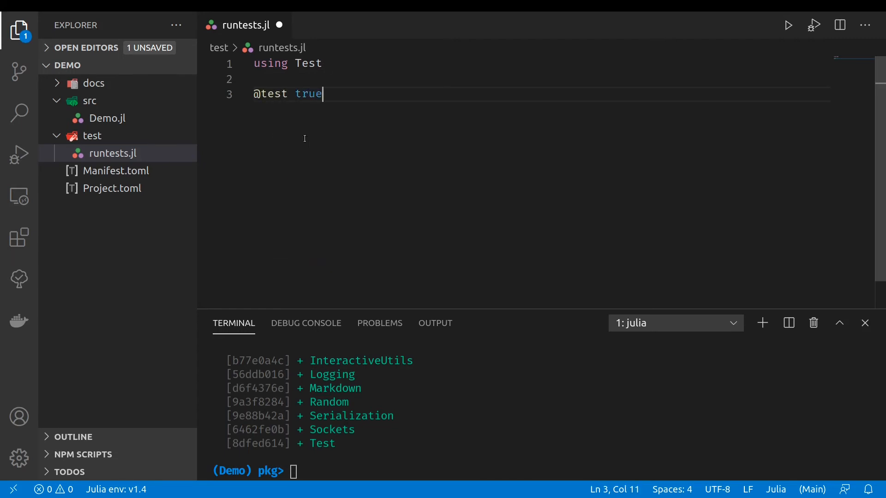
key("ctrl+s")
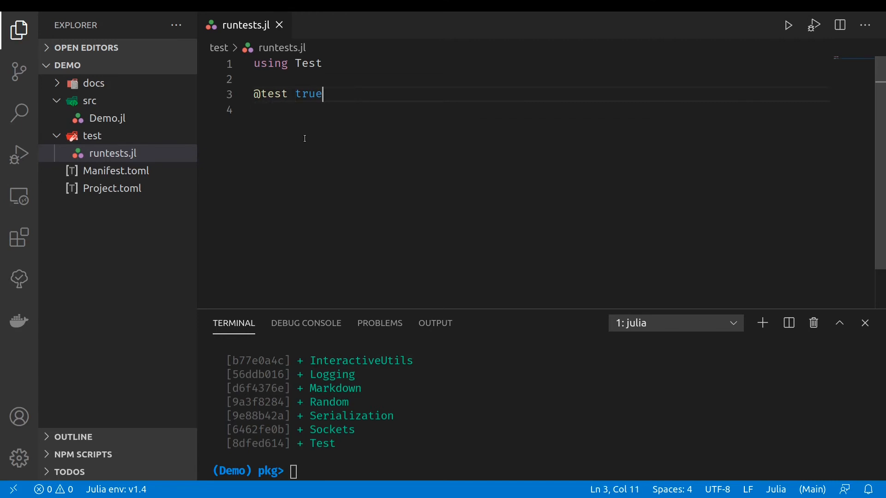
Step: Run test in the pkg REPL to confirm Demo tests pass, then exit Julia
key("Return")
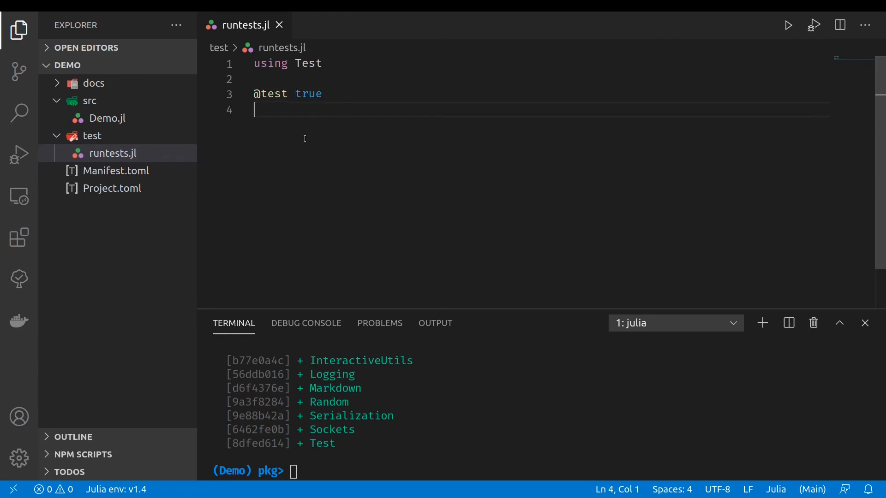
mouse_move(367, 402)
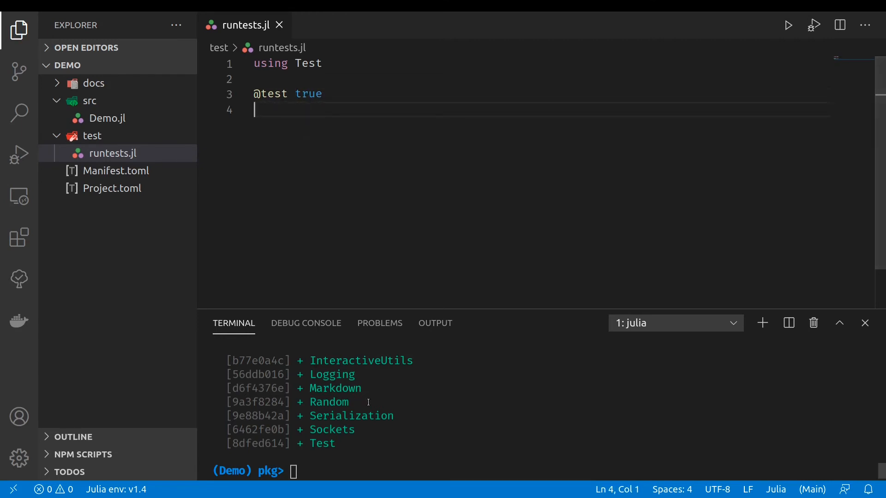
type("test")
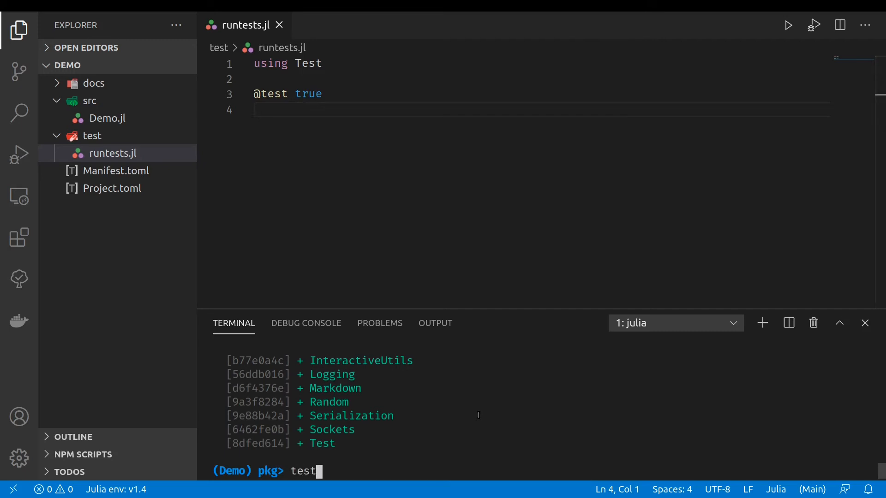
key("Return")
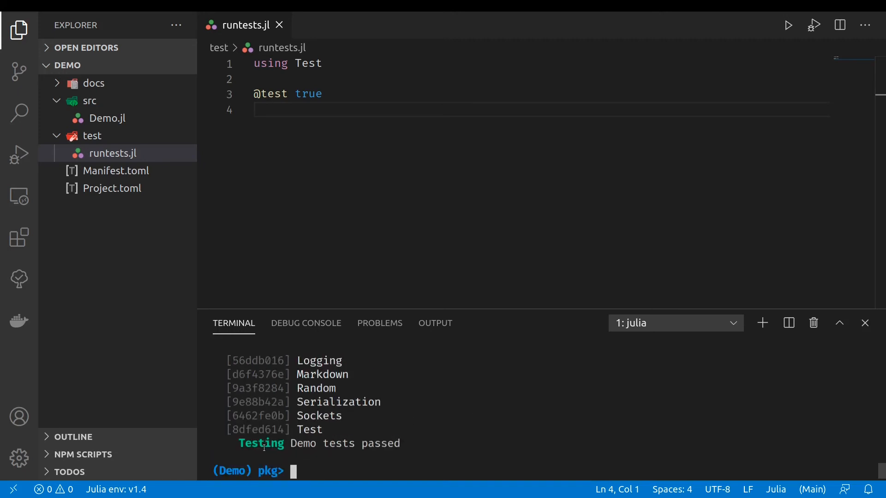
mouse_move(408, 446)
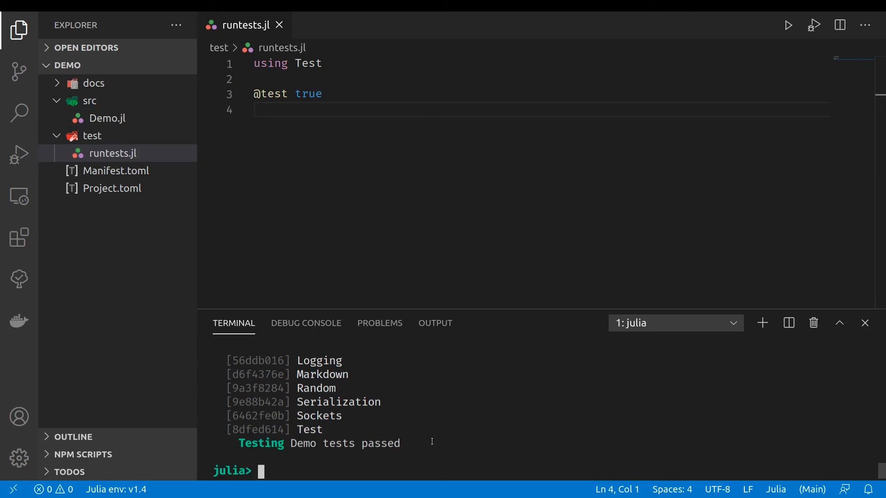
type("exit()")
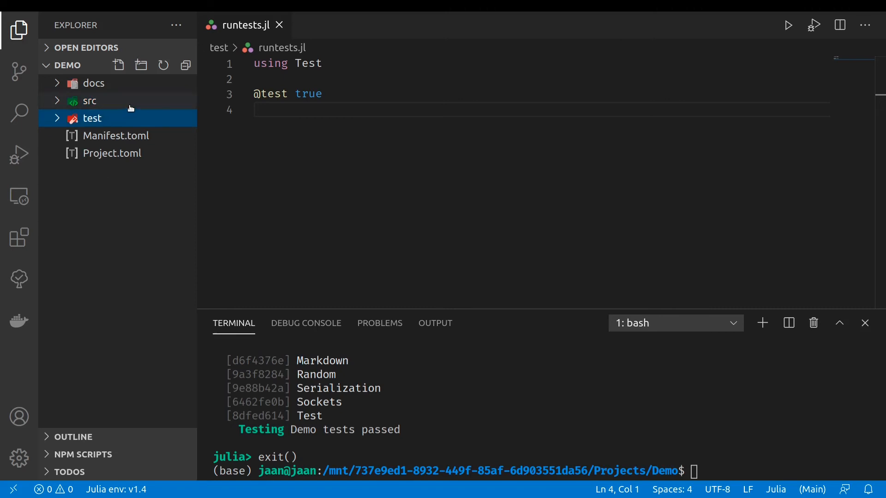
mouse_move(135, 173)
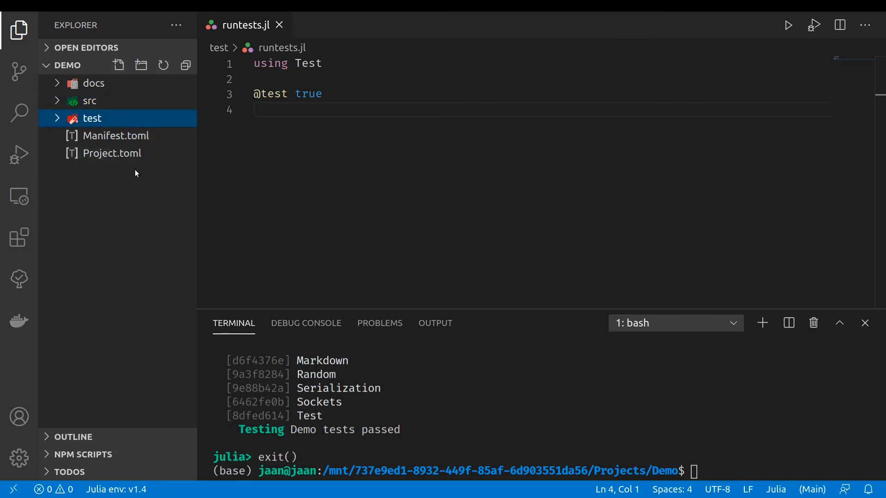
mouse_move(142, 206)
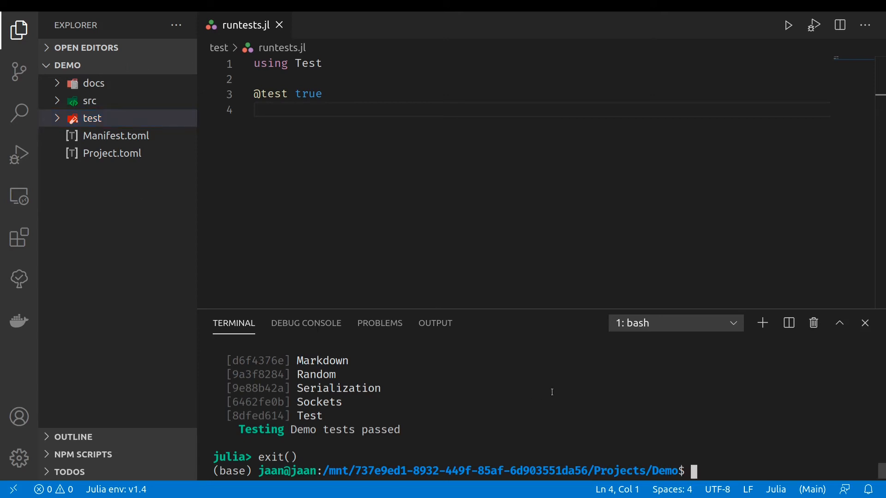
Step: Initialize a Git repository with git init and create a .gitignore file at the project root
type("git init")
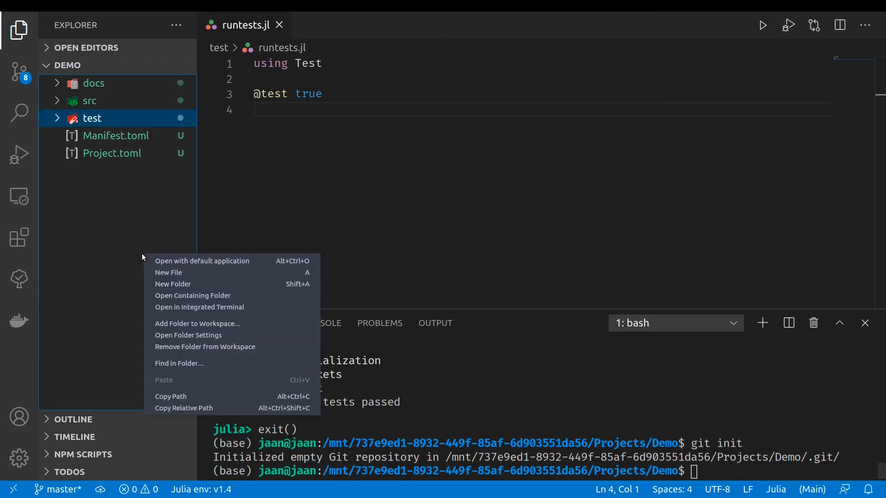
mouse_move(186, 273)
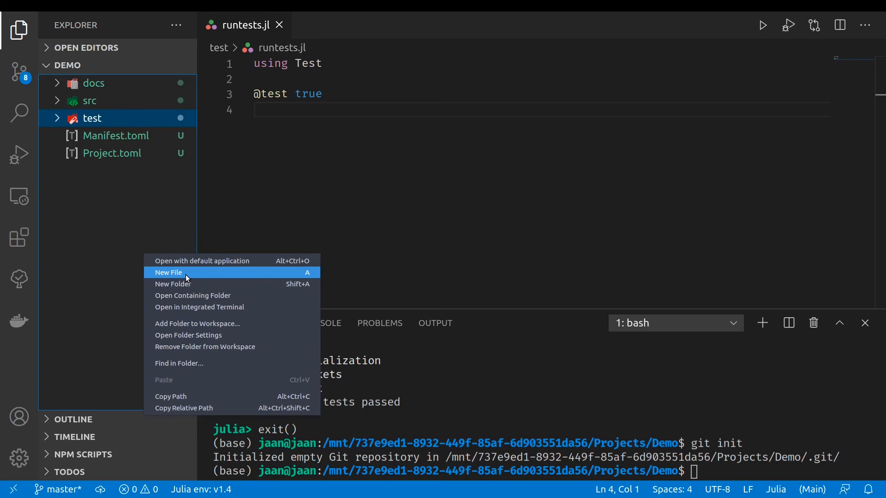
left_click(168, 272)
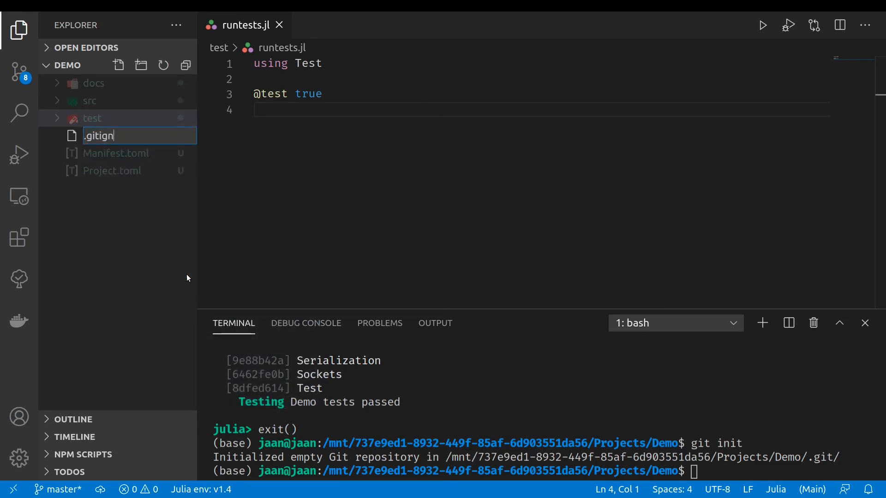
type("ore")
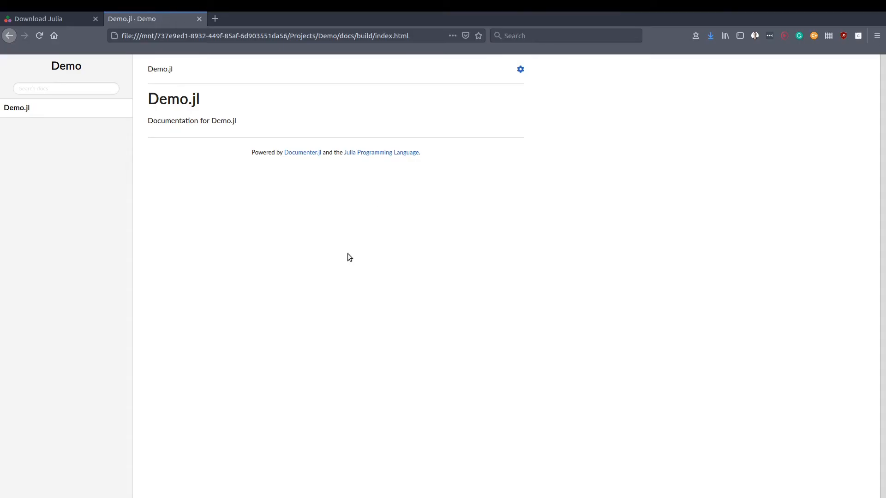
Step: Search for GitHub's Julia.gitignore template, copy its contents, and return to VS Code
left_click(214, 18)
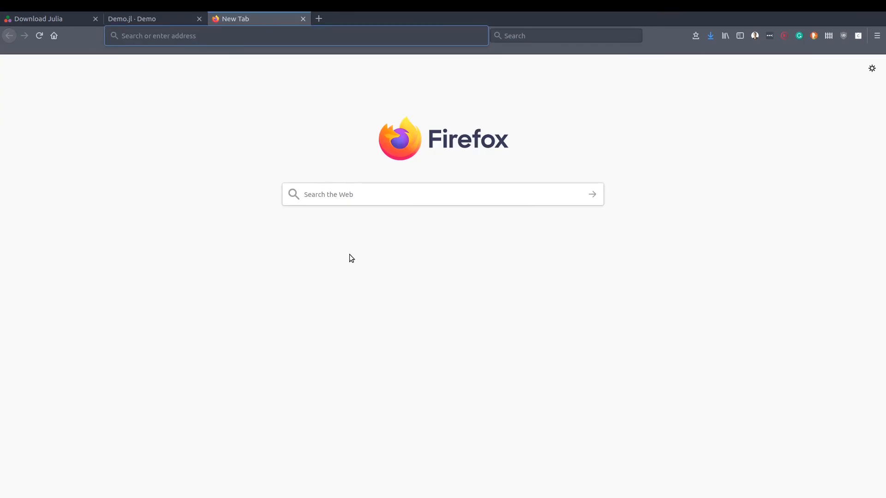
type("julia")
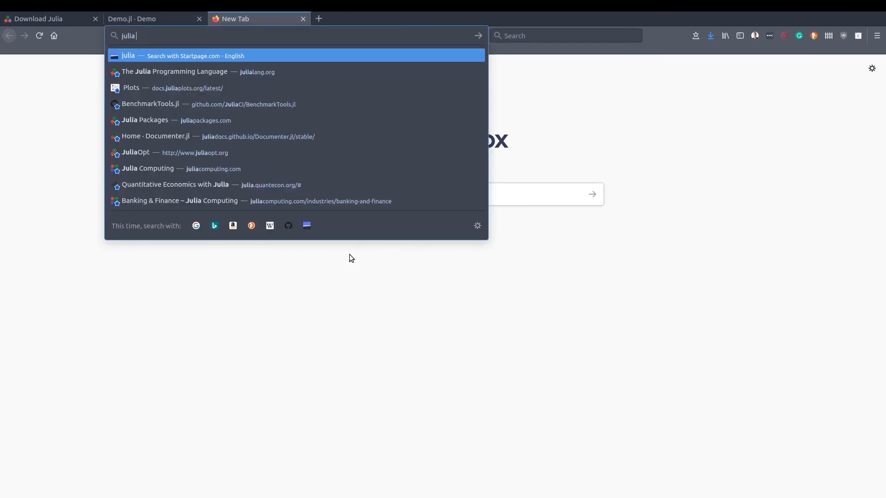
key("Return")
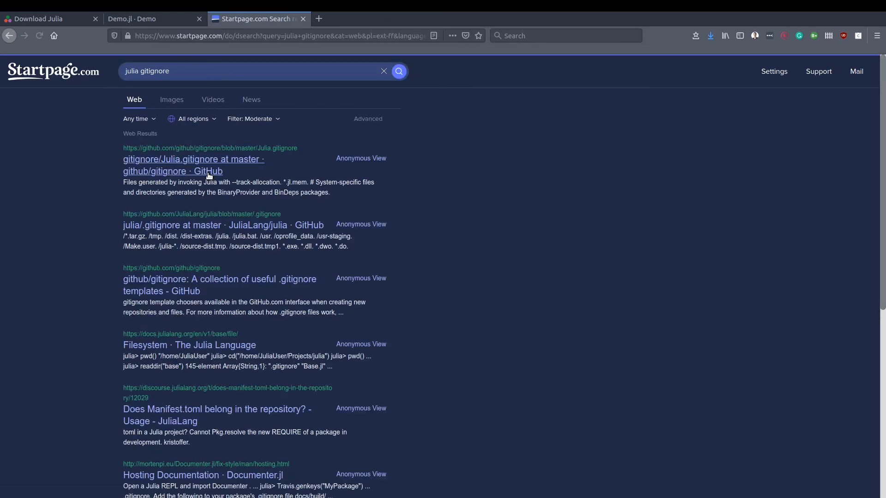
left_click(193, 165)
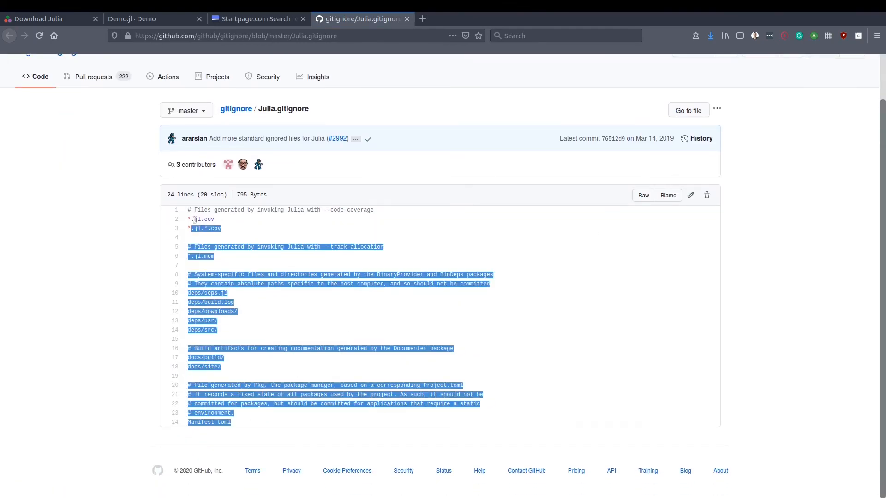
key("alt+Tab")
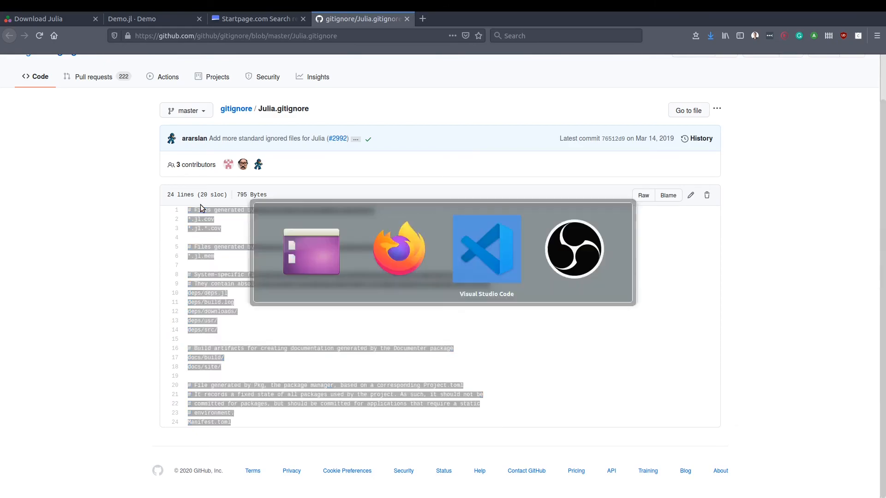
left_click(486, 249)
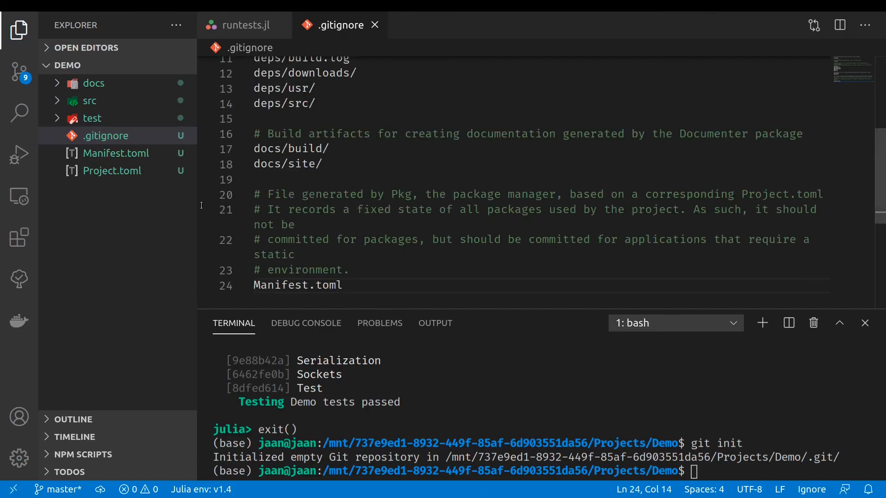
Step: Close .gitignore and stage all project files with git add
left_click(243, 25)
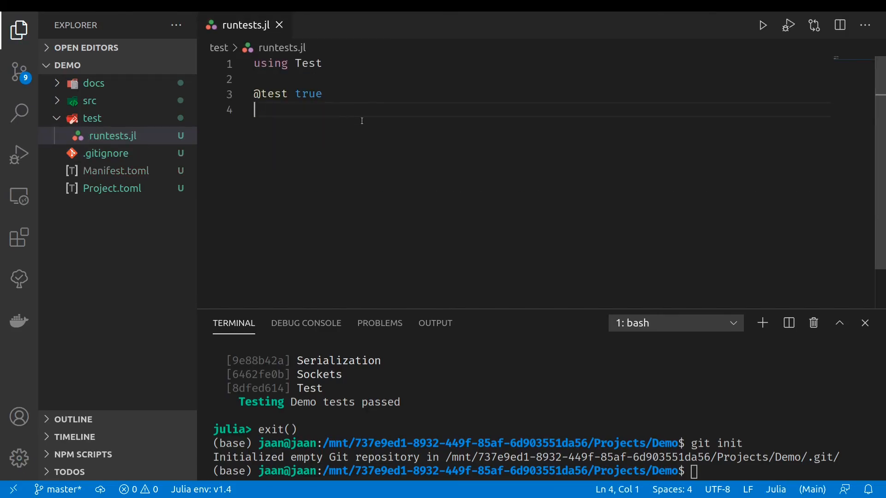
left_click(93, 83)
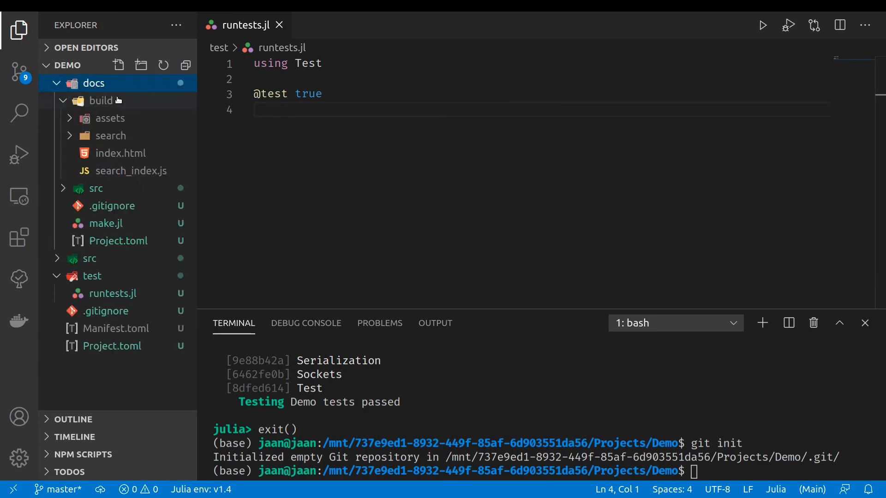
left_click(93, 83)
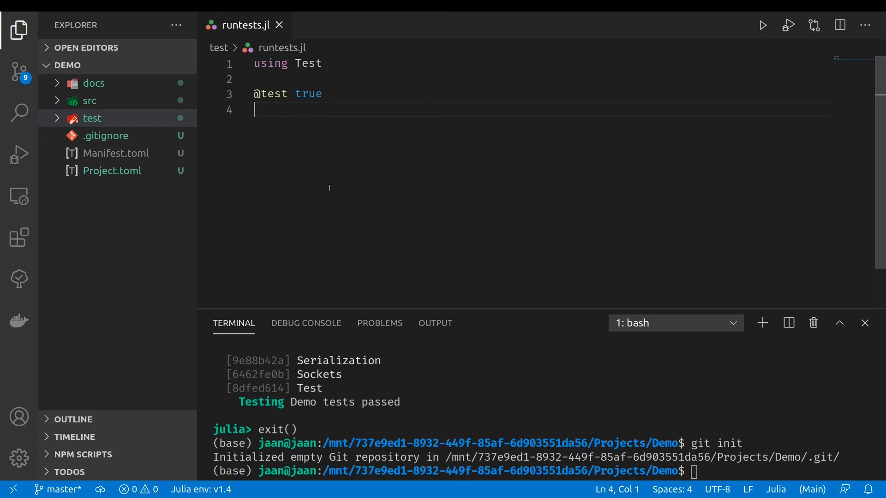
mouse_move(414, 289)
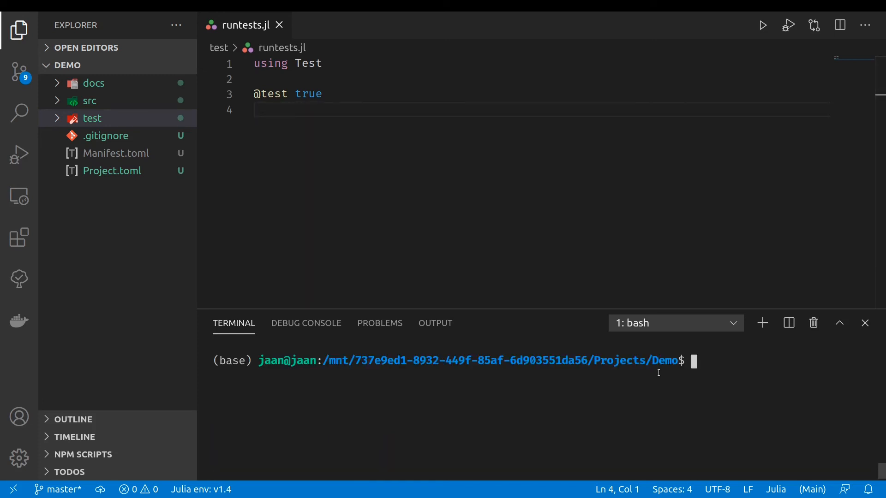
mouse_move(756, 398)
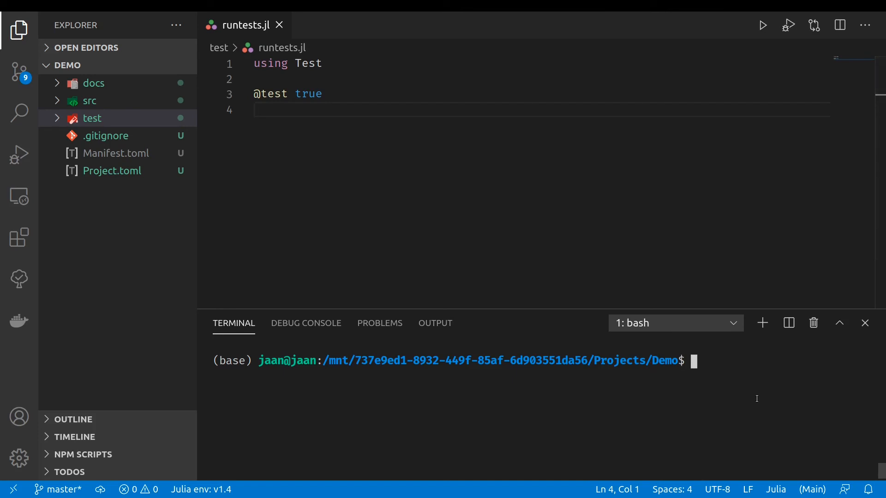
type("git add .")
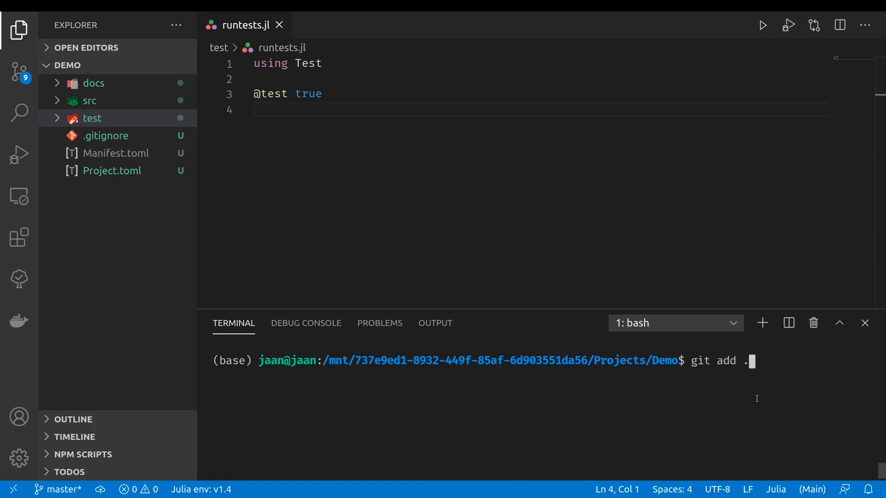
key("Return")
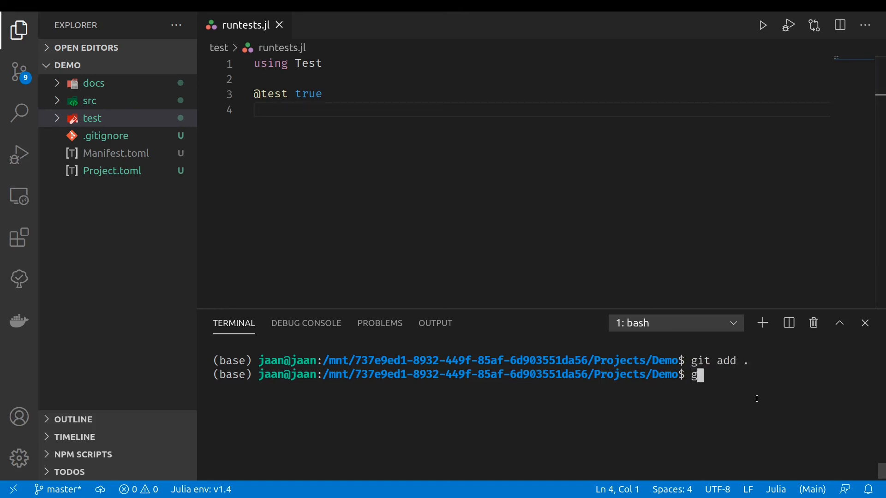
Step: Commit the staged Demo files with git commit -m and a message
type("it commit")
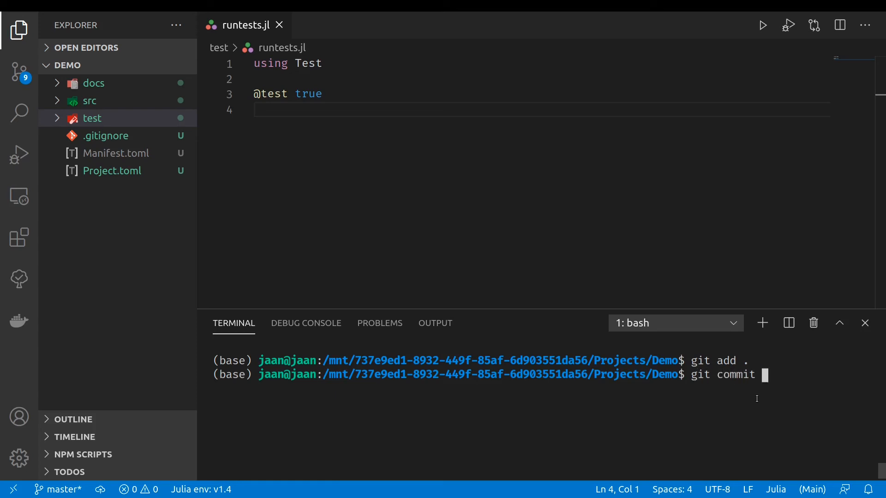
type("-m \"")
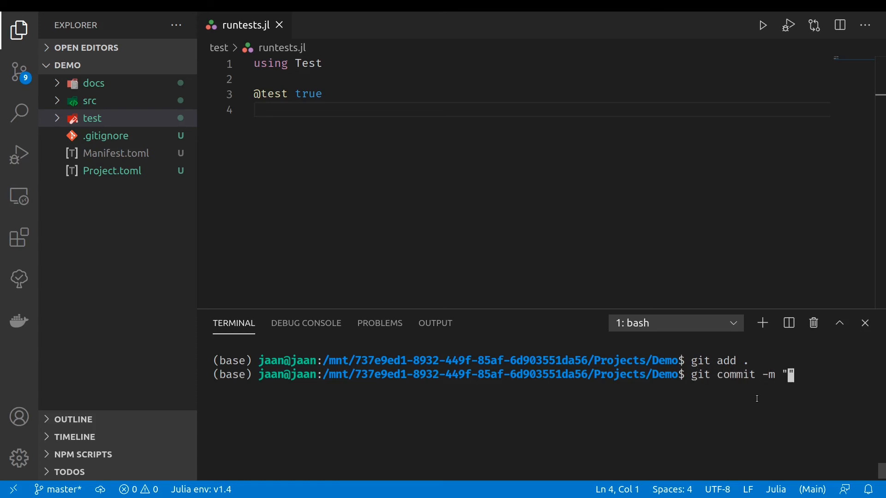
key("Return")
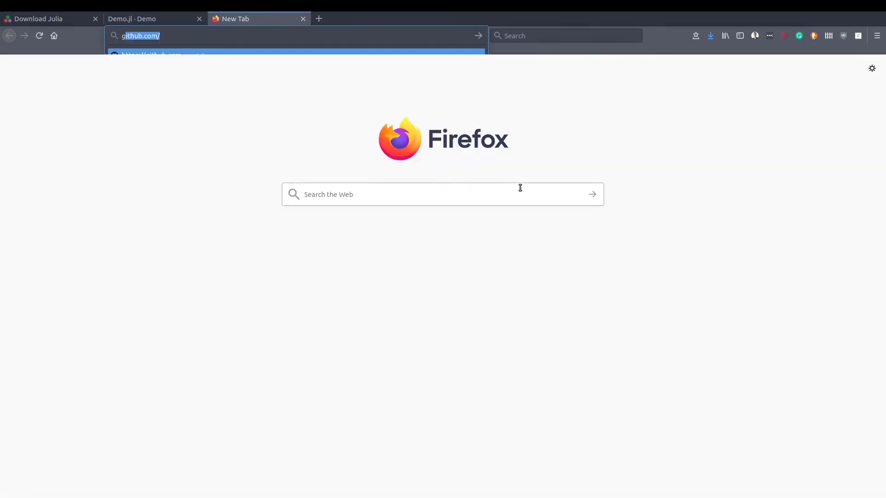
Step: Create a new public GitHub repository named Demo.jl from the New repository form
key("Return")
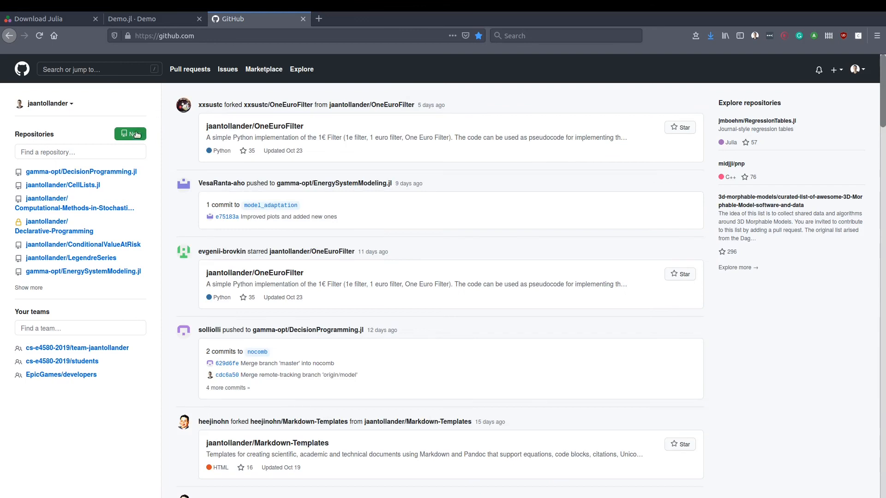
left_click(130, 134)
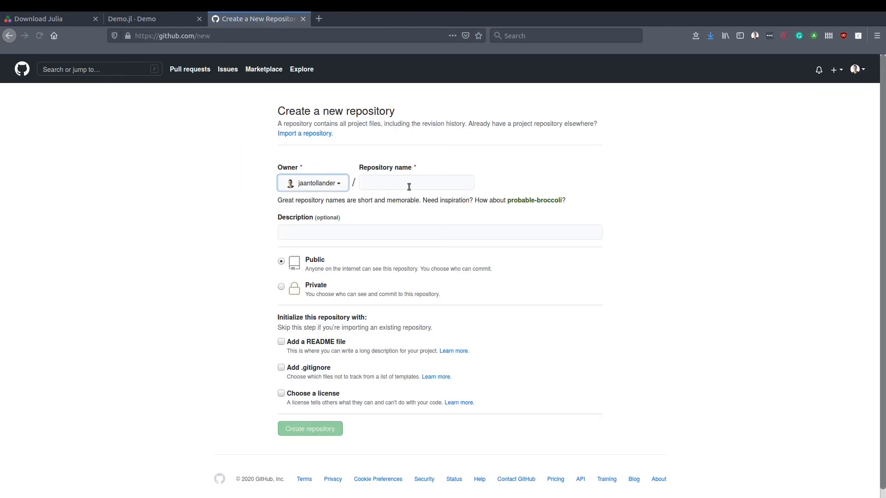
type("Demo.")
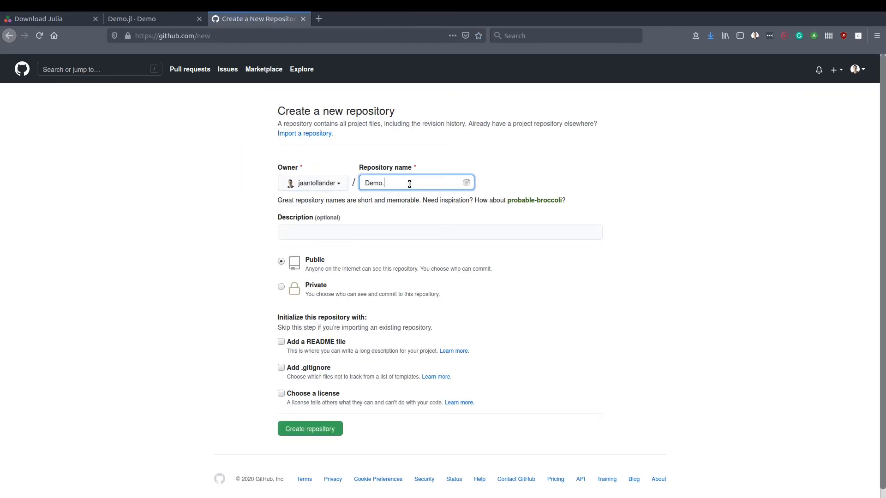
type("jl")
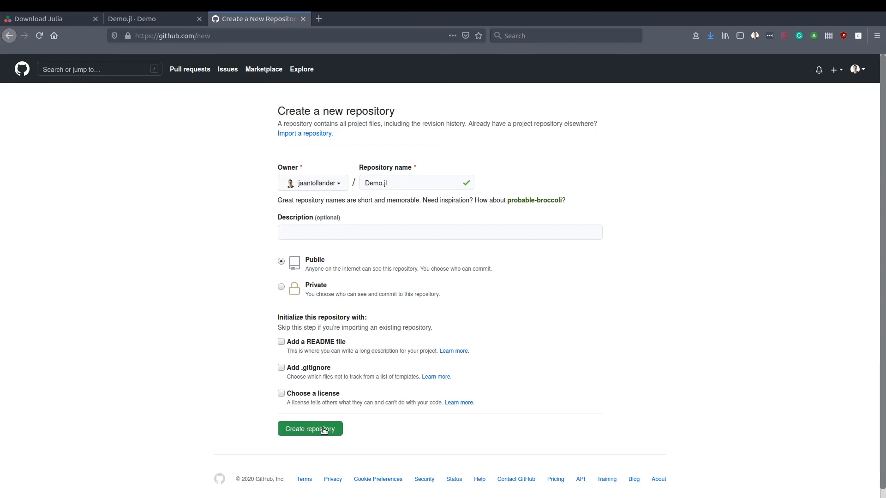
left_click(309, 428)
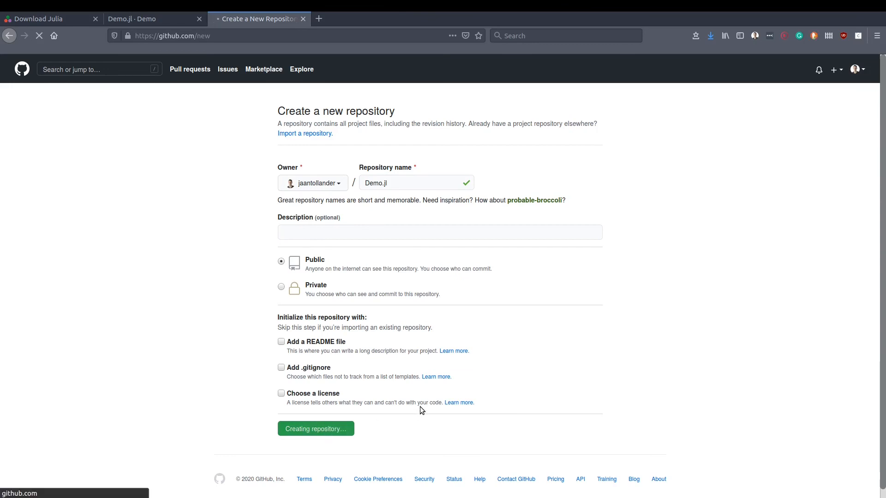
mouse_move(400, 389)
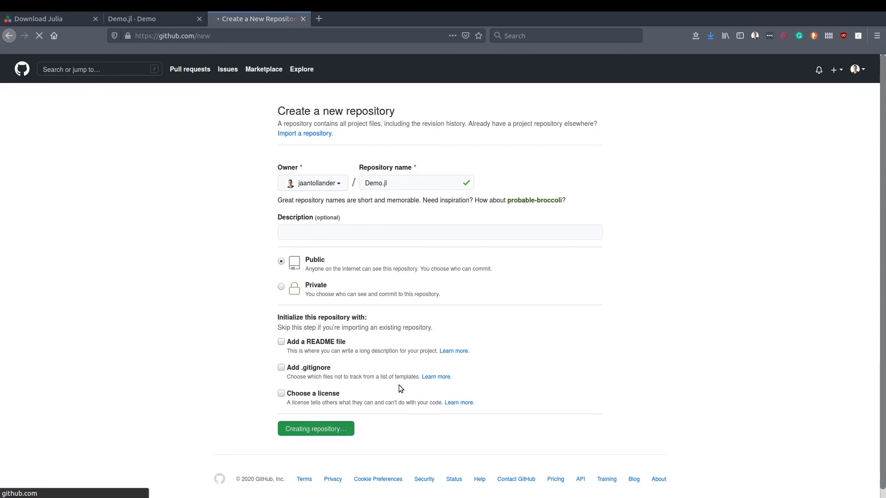
left_click(315, 429)
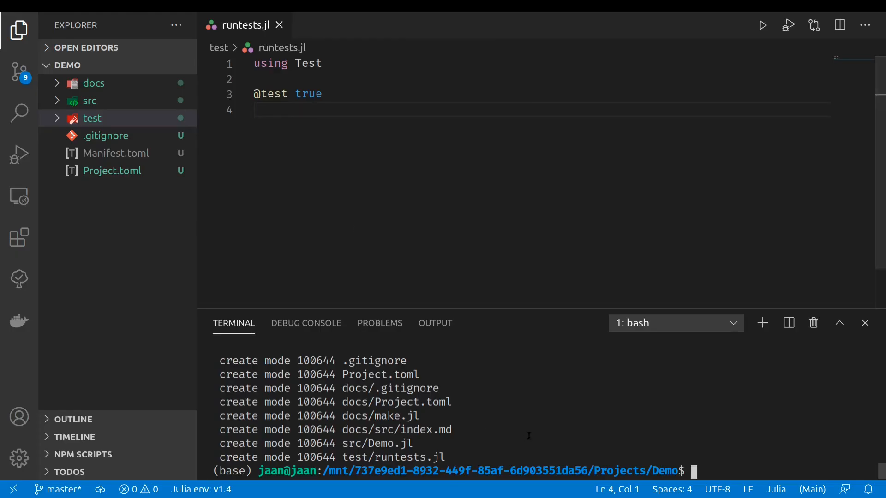
Step: Add the GitHub Demo.jl SSH URL as the git remote named origin
type("git re")
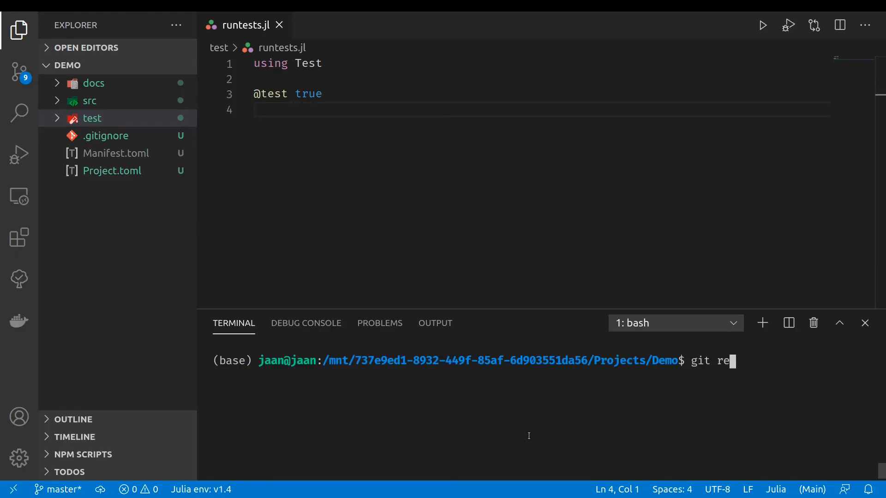
type("mote add origin git@github.com:jaantollander/Demo.jl.git")
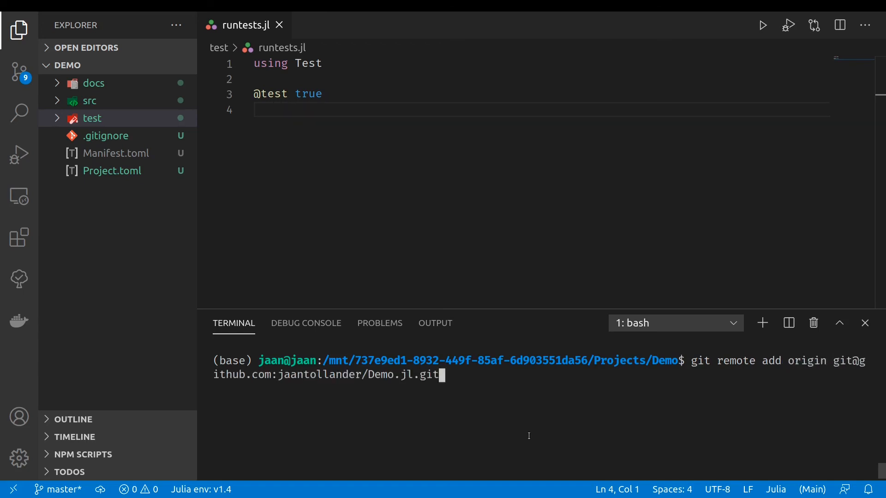
key("Return")
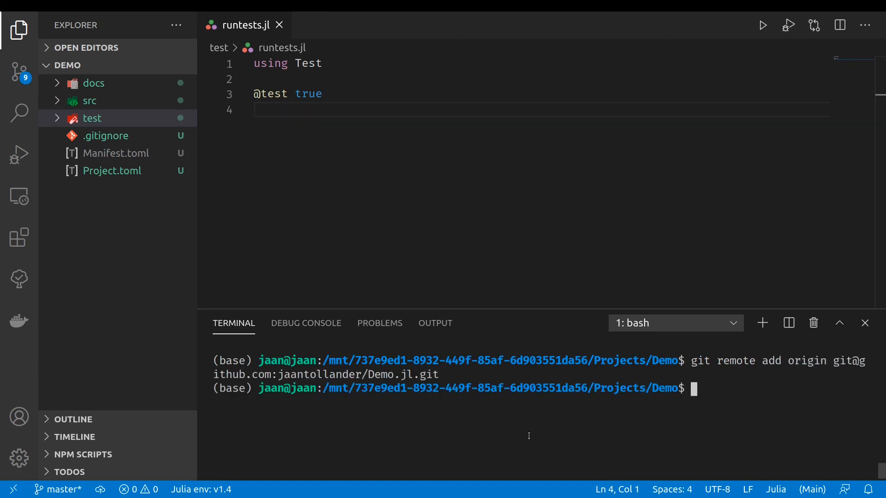
Step: Push the master branch to origin on GitHub
type("git push ori")
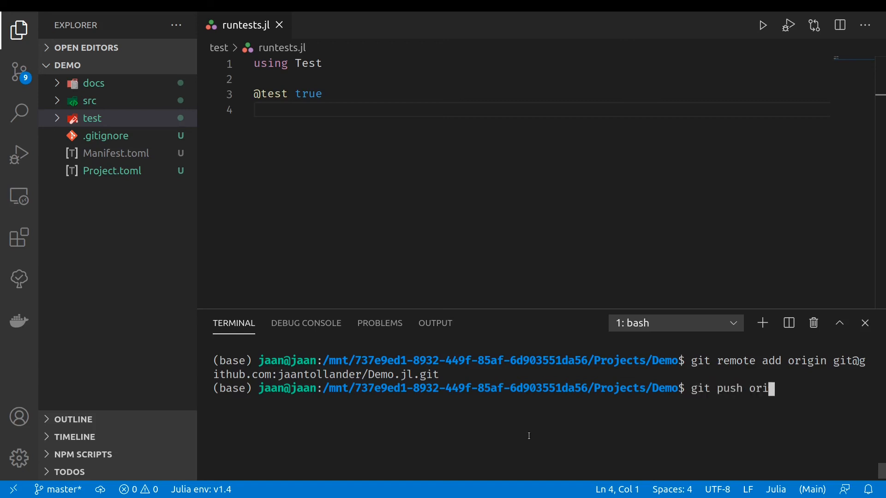
type("gin master")
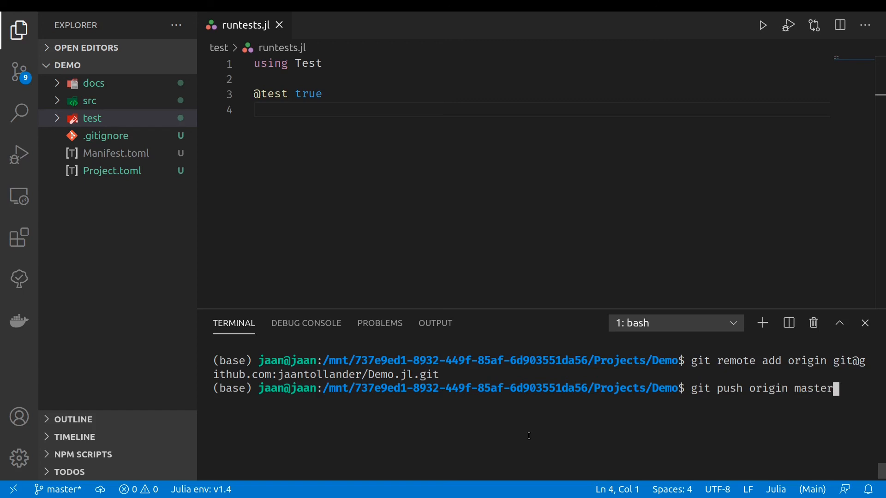
key("Return")
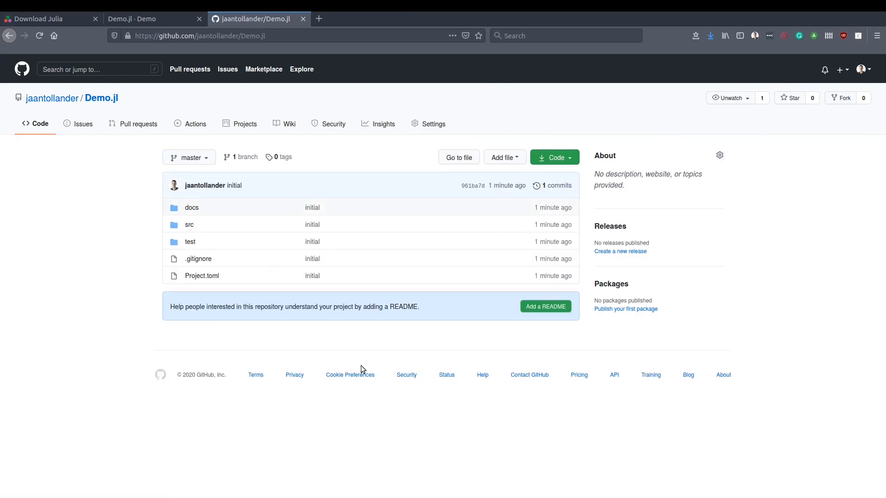
mouse_move(150, 314)
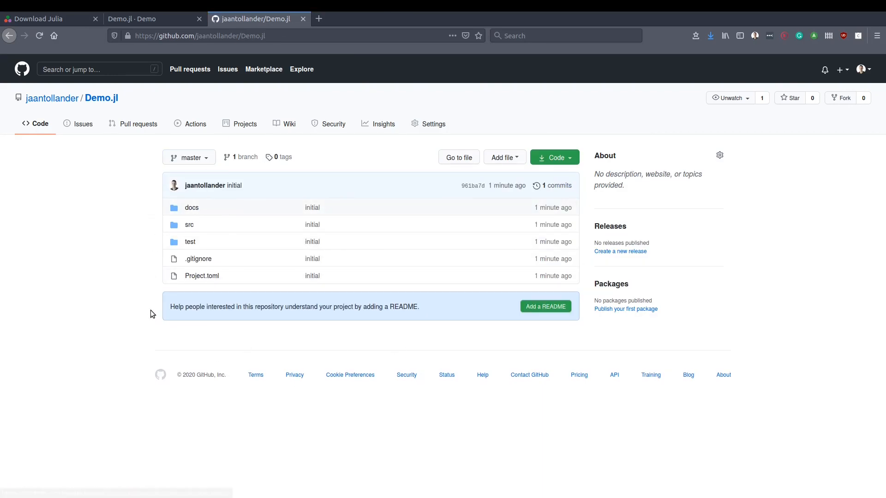